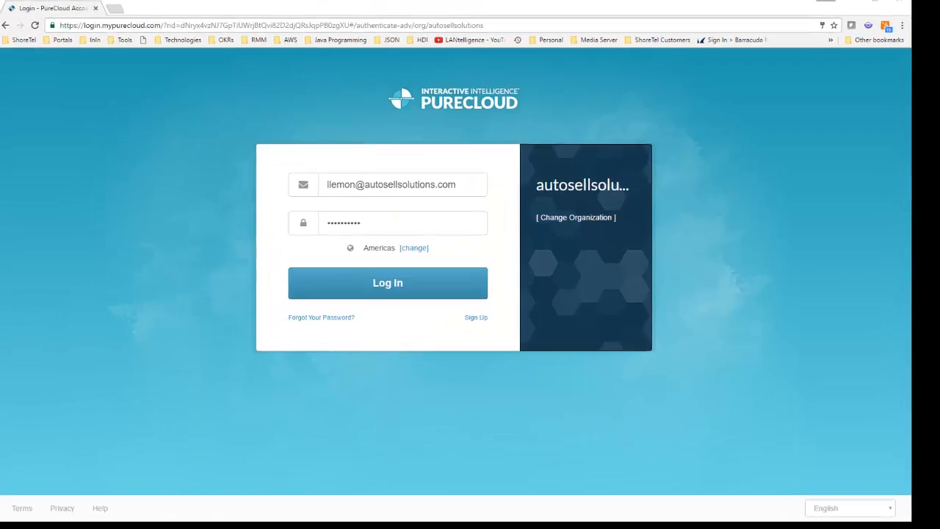
Step: Switch the browser to full screen and log in to PureCloud Engage
key("F11")
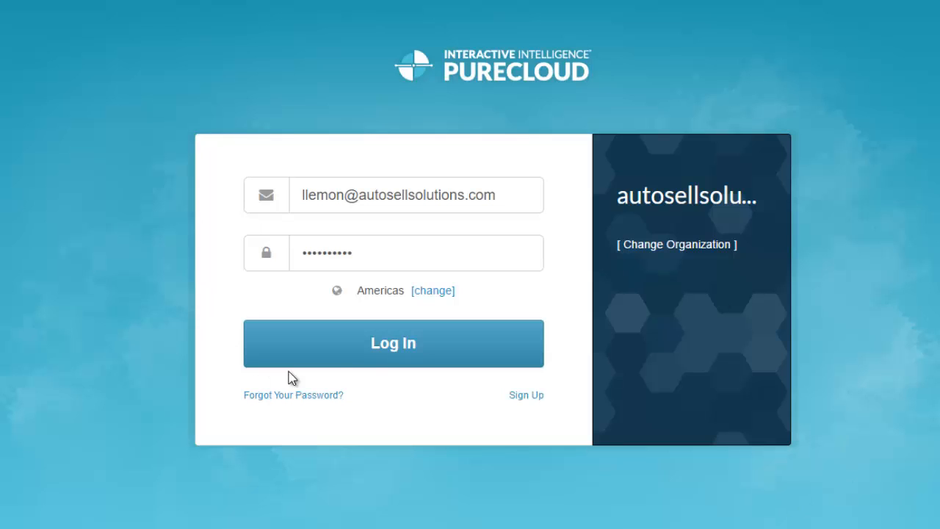
left_click(393, 343)
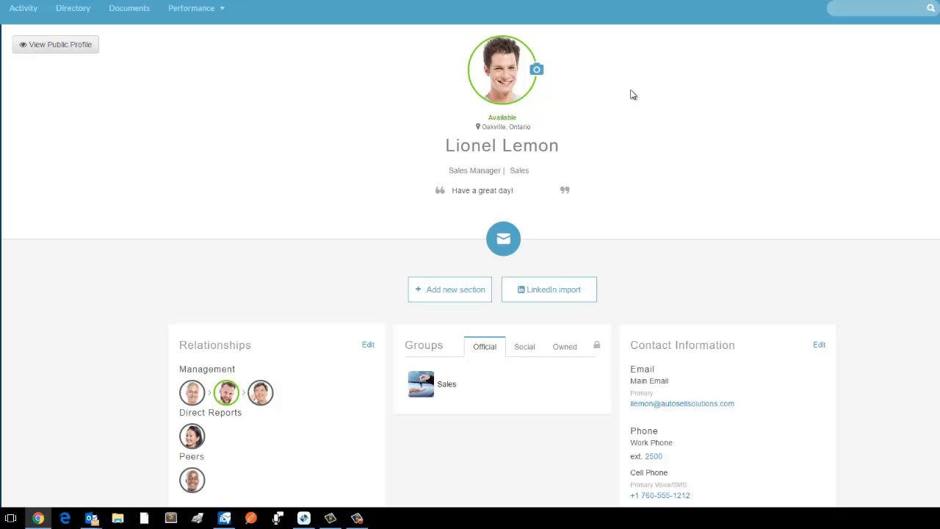
mouse_move(516, 70)
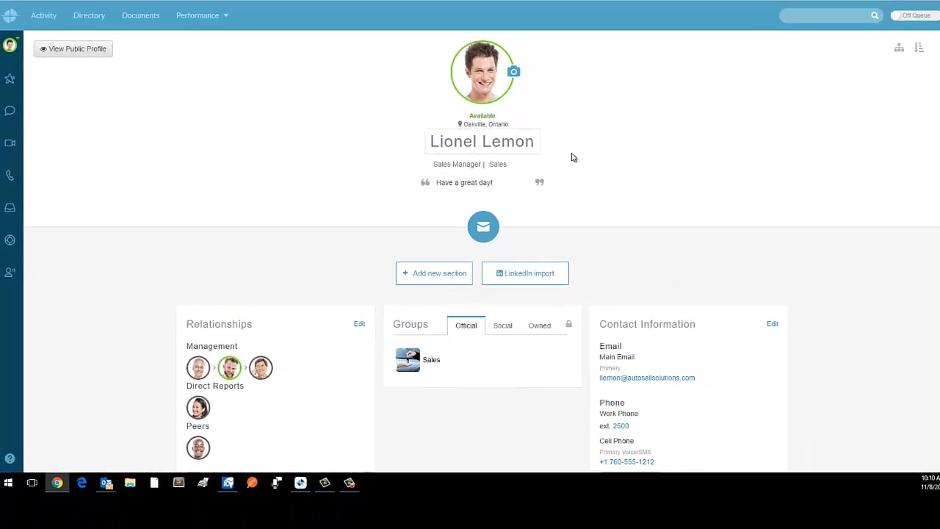
Step: Toggle the queue state and set the agent's presence status to Away
left_click(11, 45)
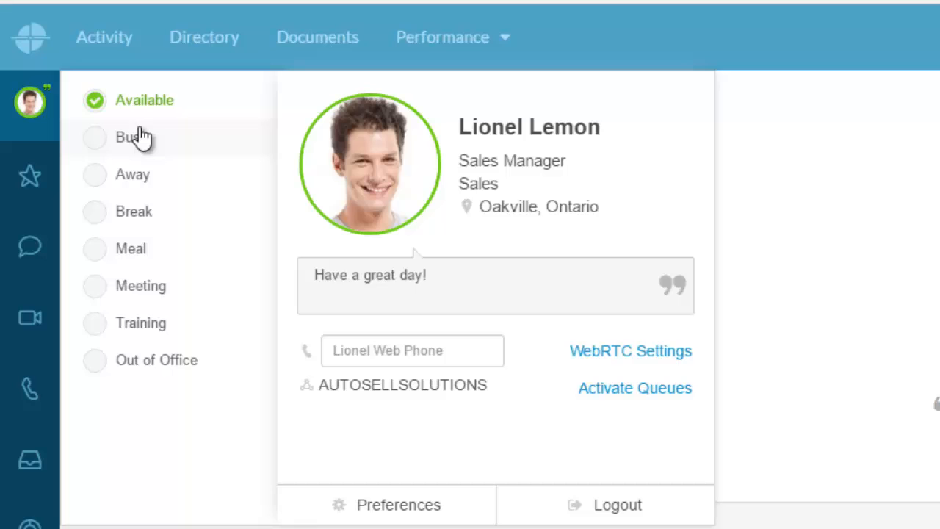
mouse_move(145, 151)
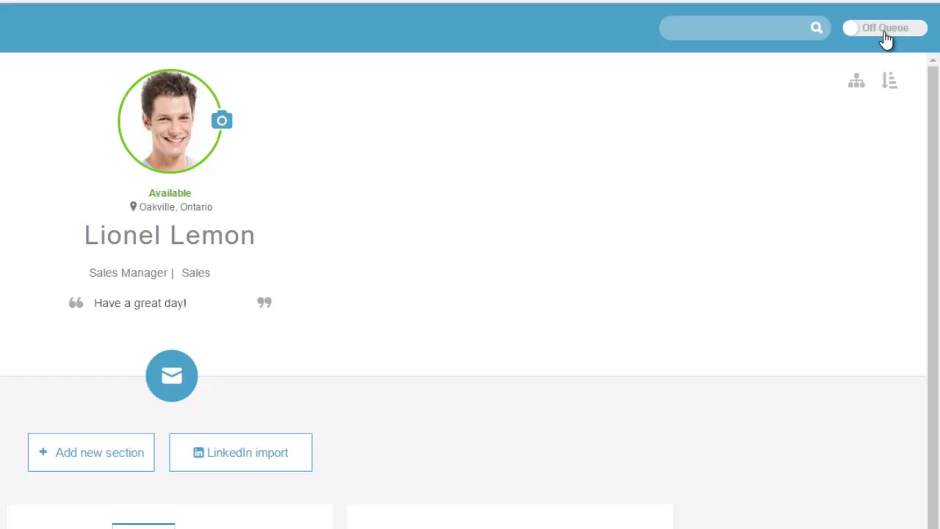
left_click(884, 28)
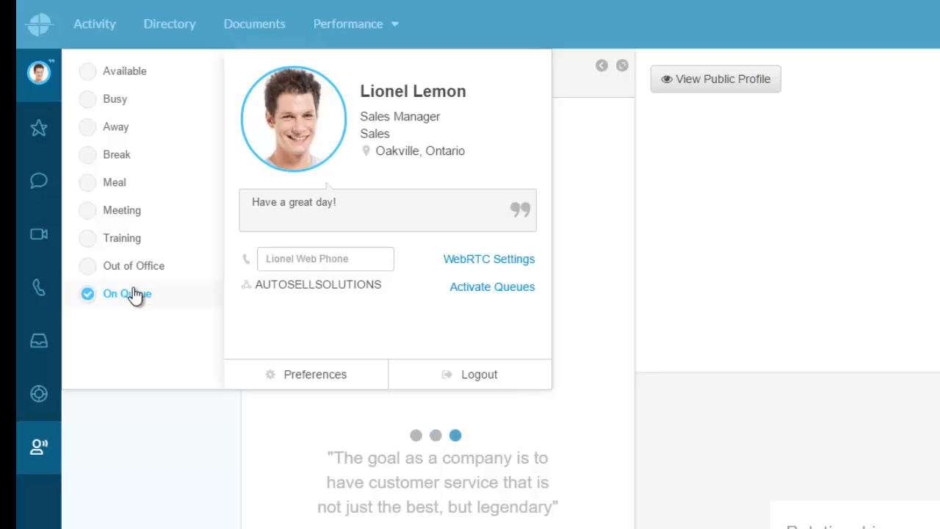
mouse_move(115, 126)
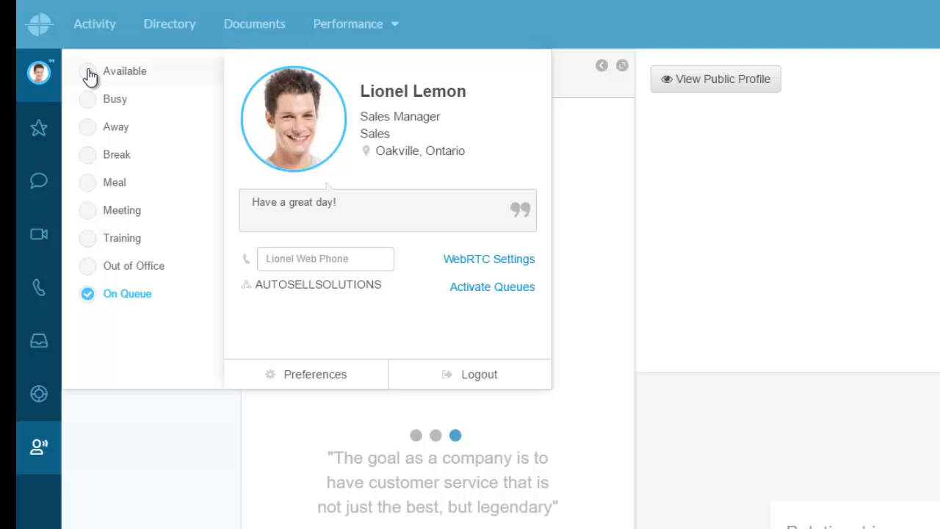
mouse_move(87, 132)
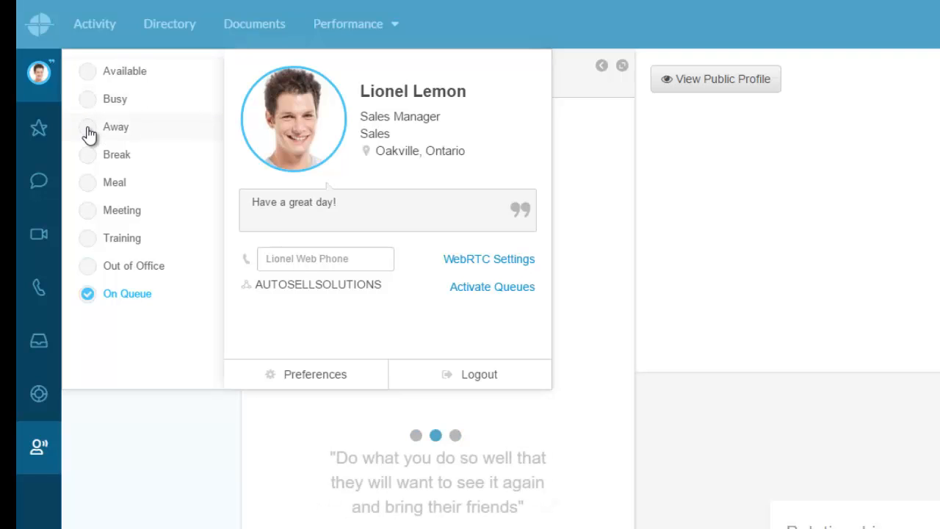
left_click(116, 154)
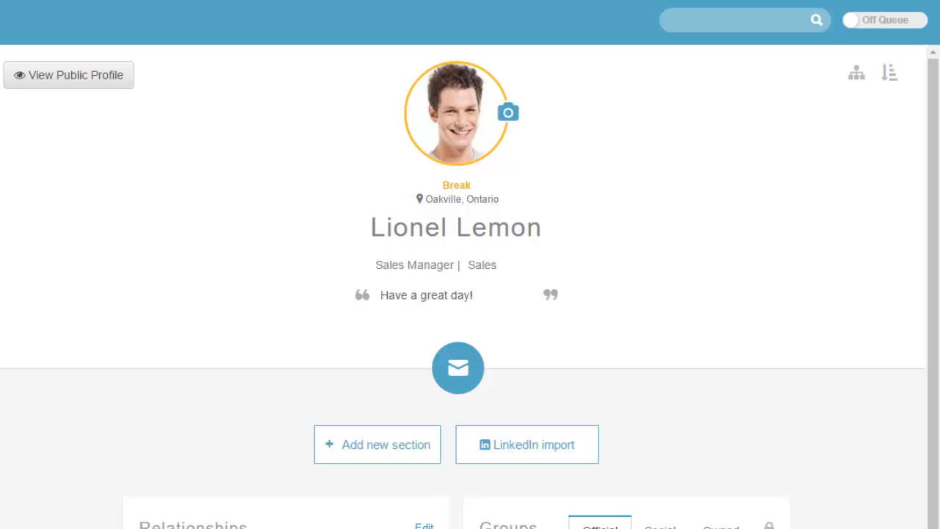
mouse_move(630, 38)
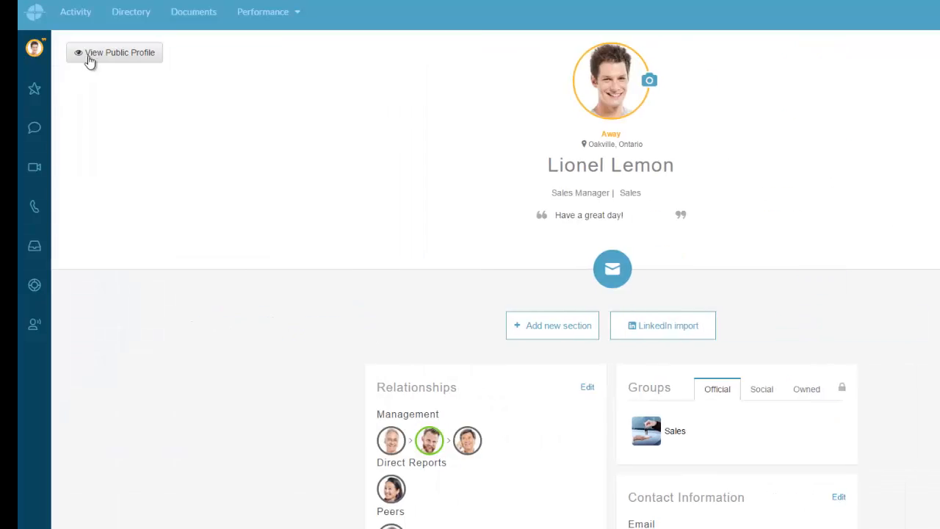
Step: Remove Internet Sales from the active queues, keeping only Sales, and submit
left_click(35, 47)
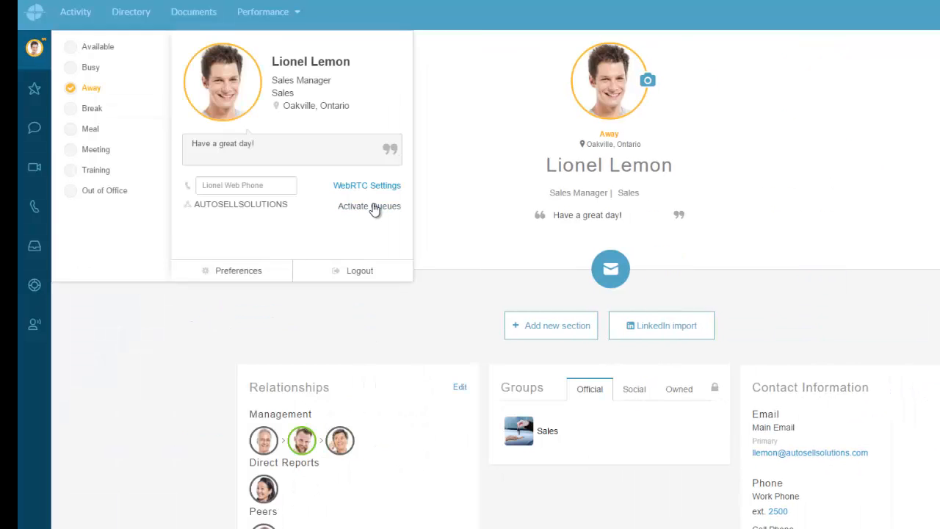
mouse_move(368, 209)
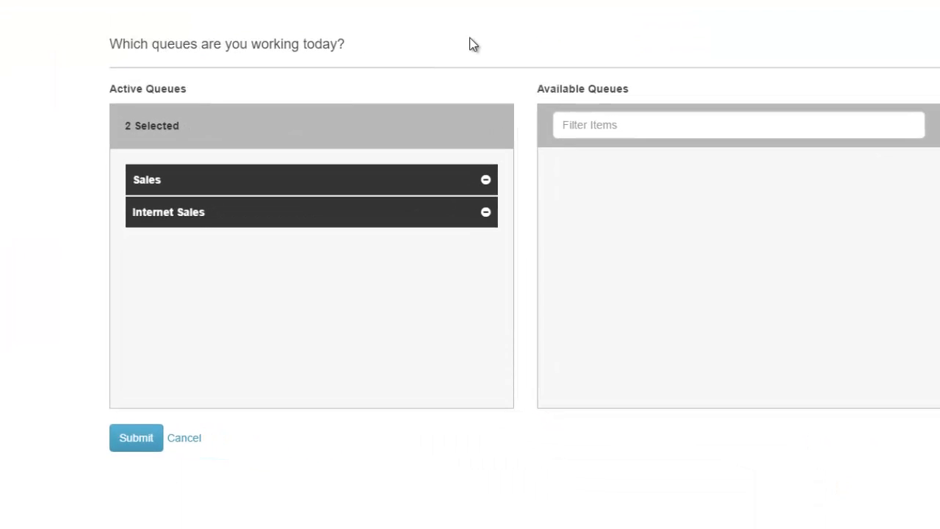
mouse_move(482, 117)
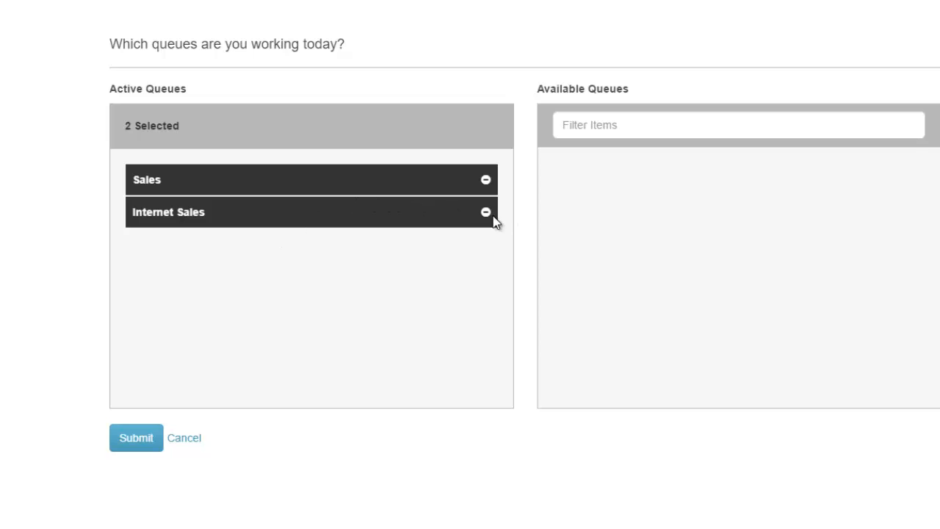
mouse_move(506, 219)
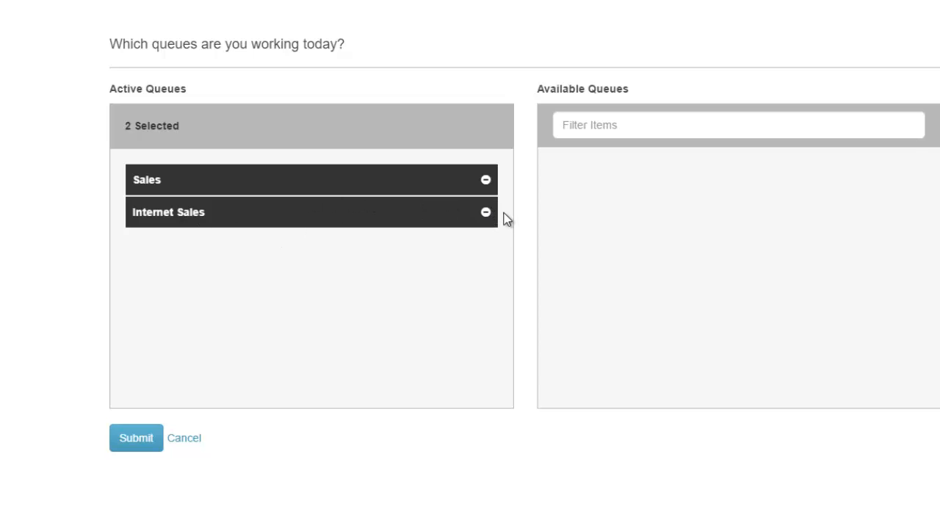
left_click(485, 212)
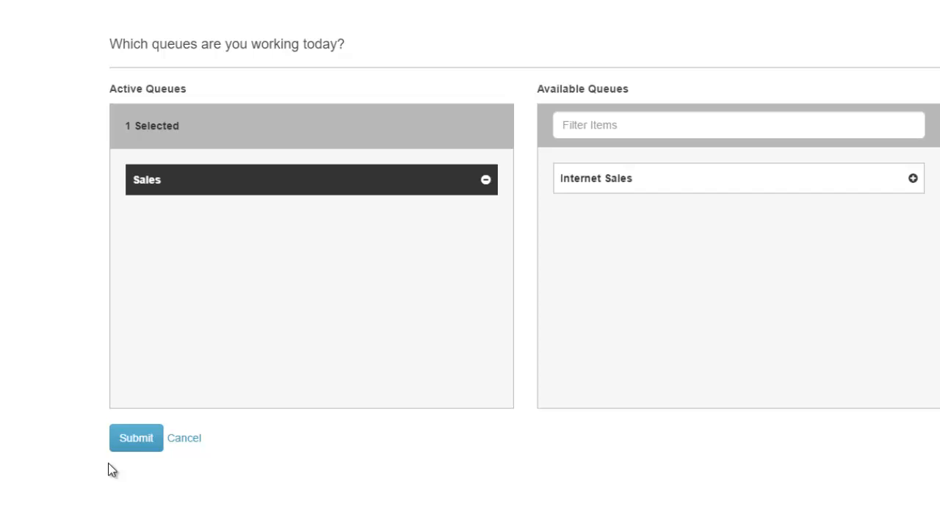
left_click(136, 438)
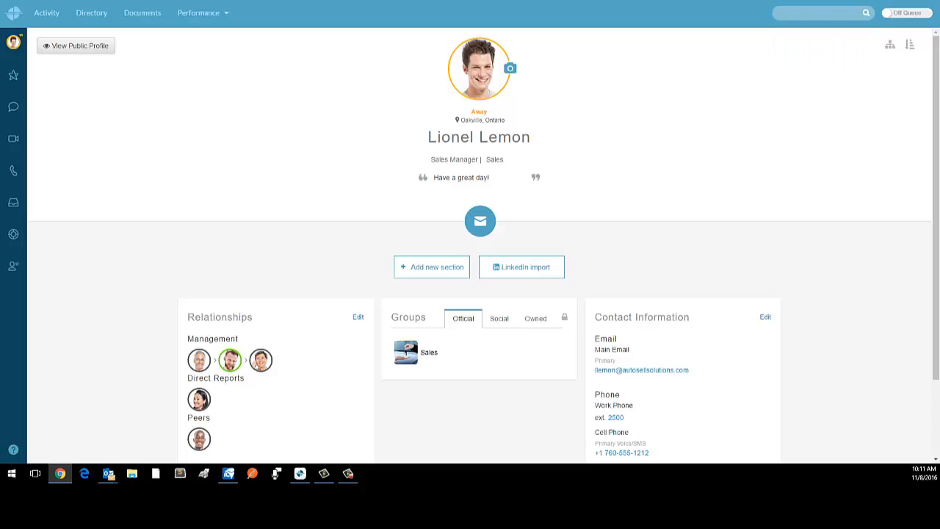
Step: Go On Queue and start a new outgoing call from Active Interactions
left_click(906, 13)
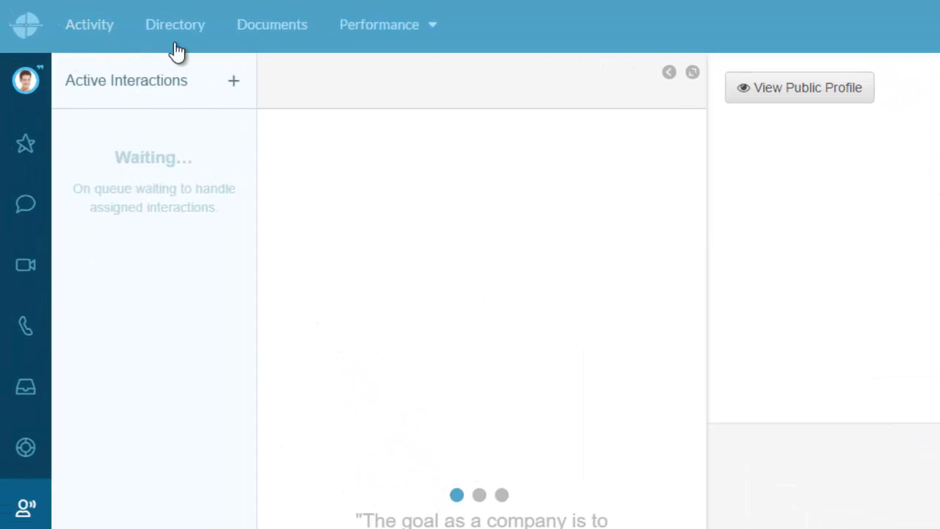
left_click(26, 325)
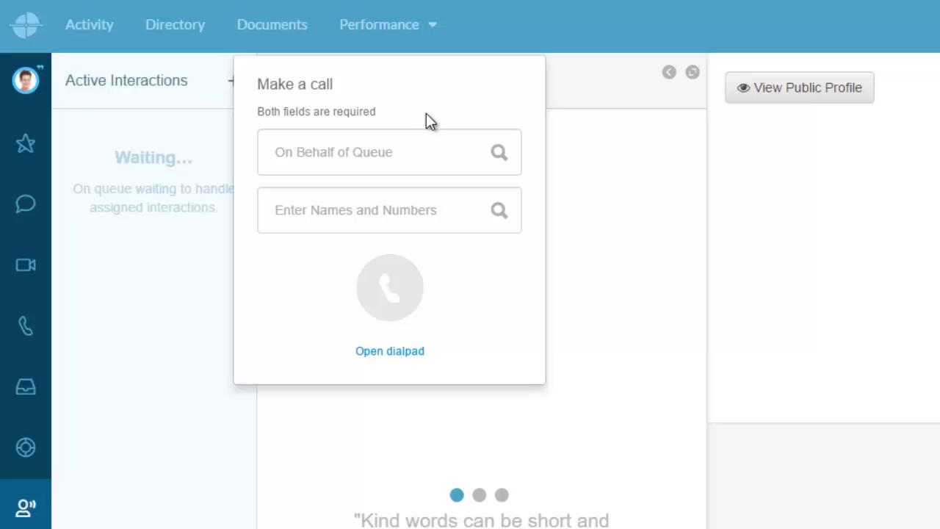
left_click(389, 152)
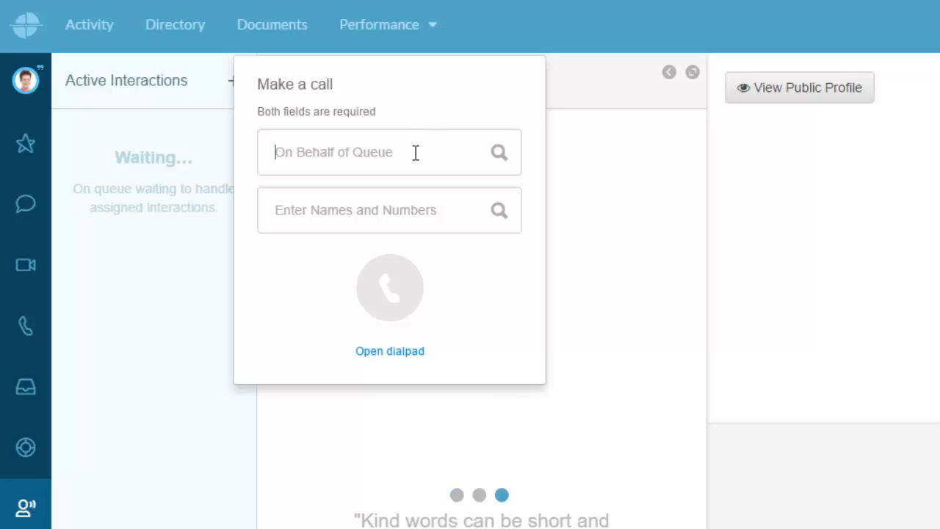
type("sa")
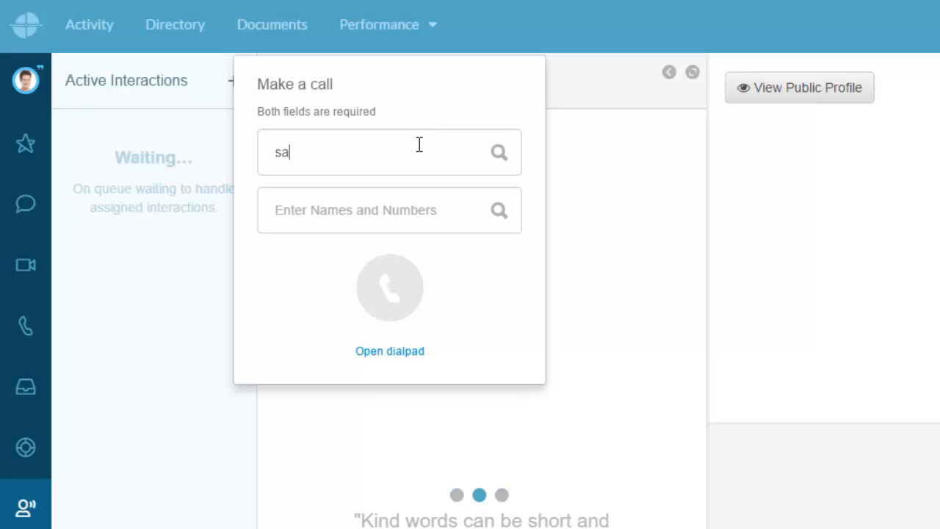
type("le")
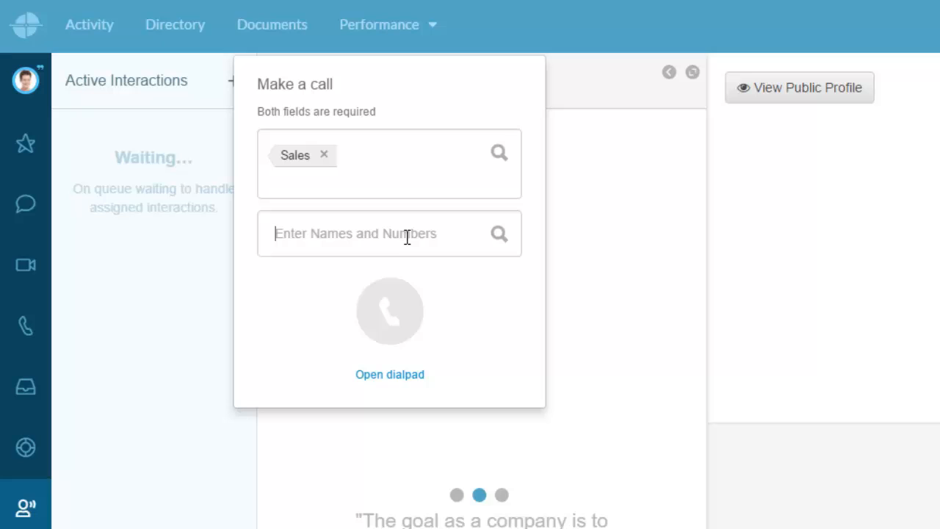
type("2300")
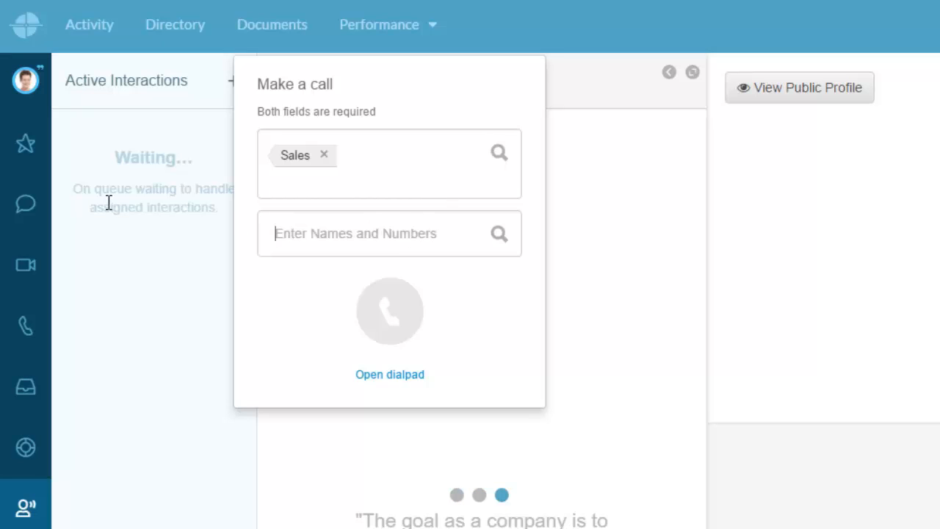
left_click(390, 374)
type("905")
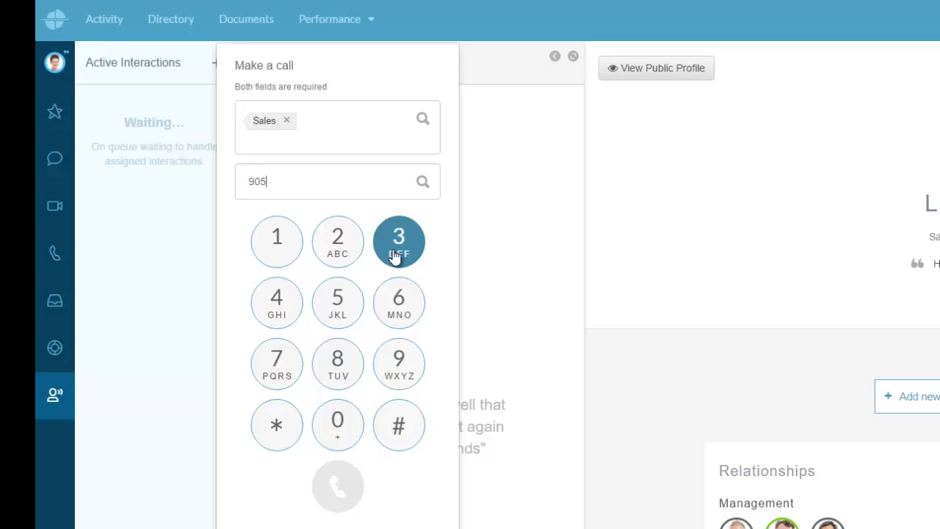
left_click(399, 241)
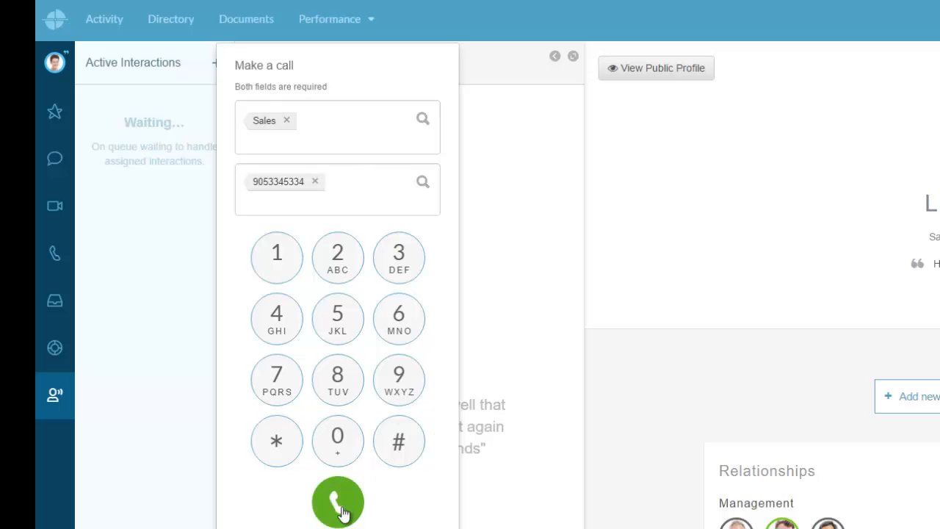
left_click(337, 503)
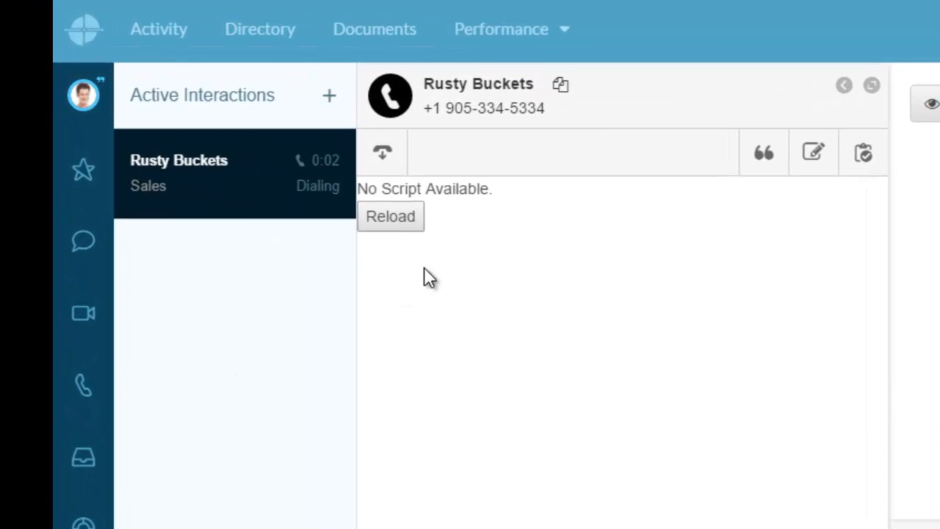
mouse_move(412, 195)
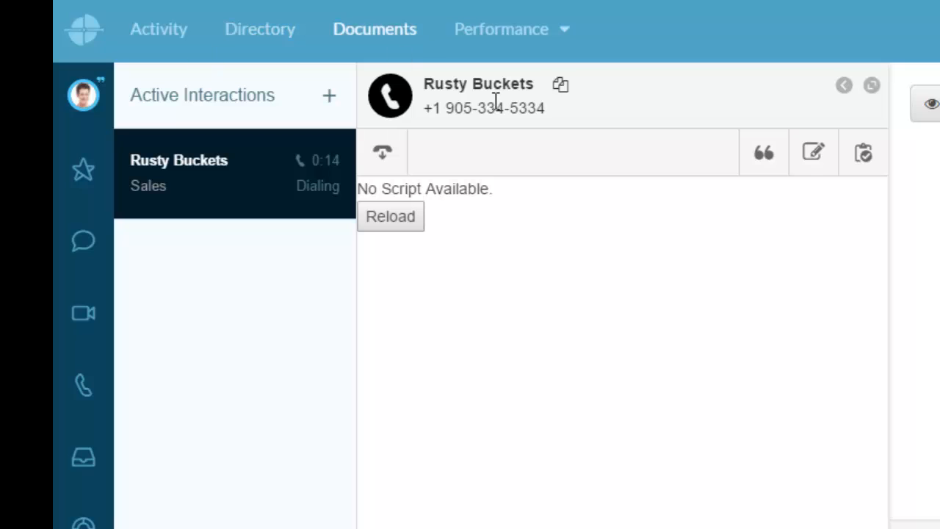
Step: Disconnect the Rusty Buckets call to enter After Call Work
left_click(382, 152)
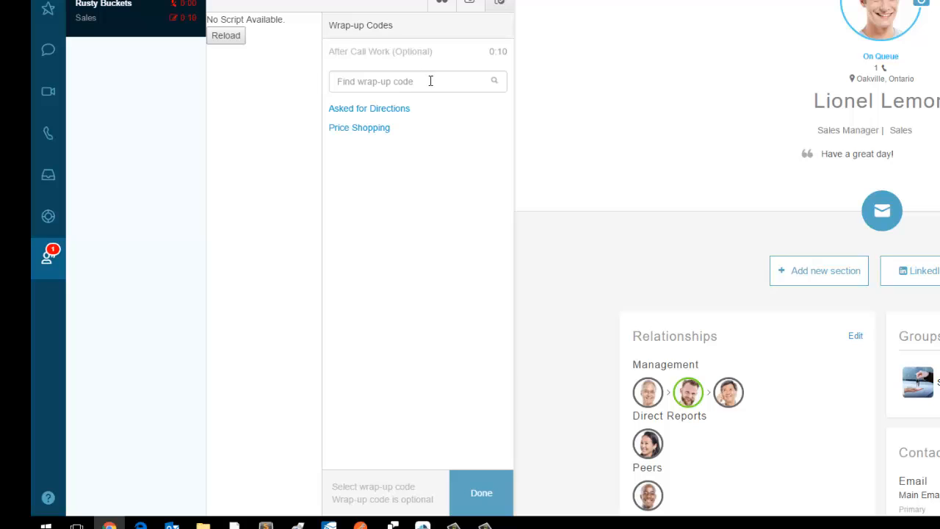
mouse_move(413, 124)
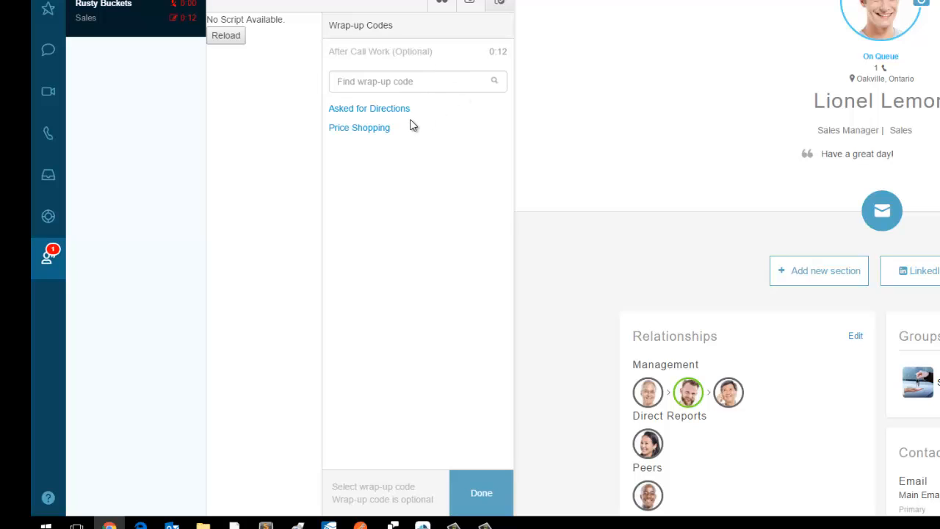
mouse_move(371, 114)
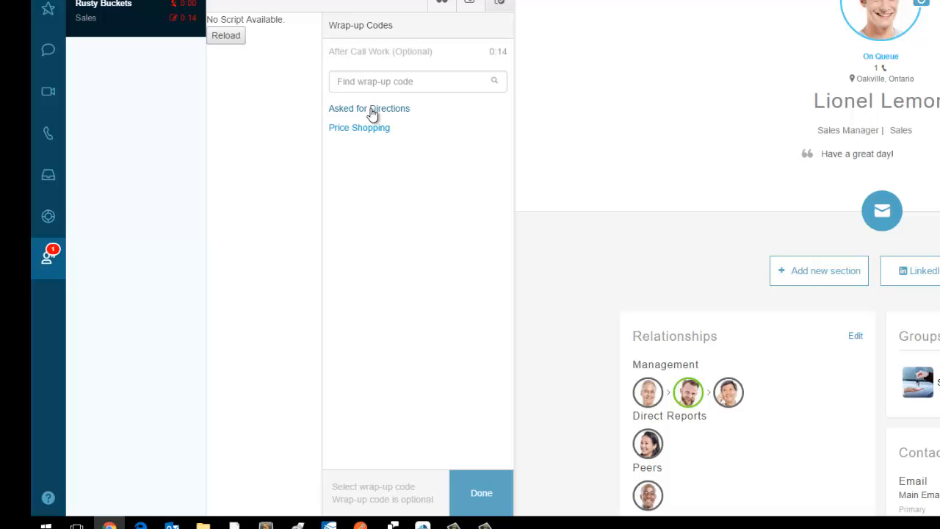
Step: Apply the Asked for Directions wrap-up code and mark the interaction done
left_click(369, 108)
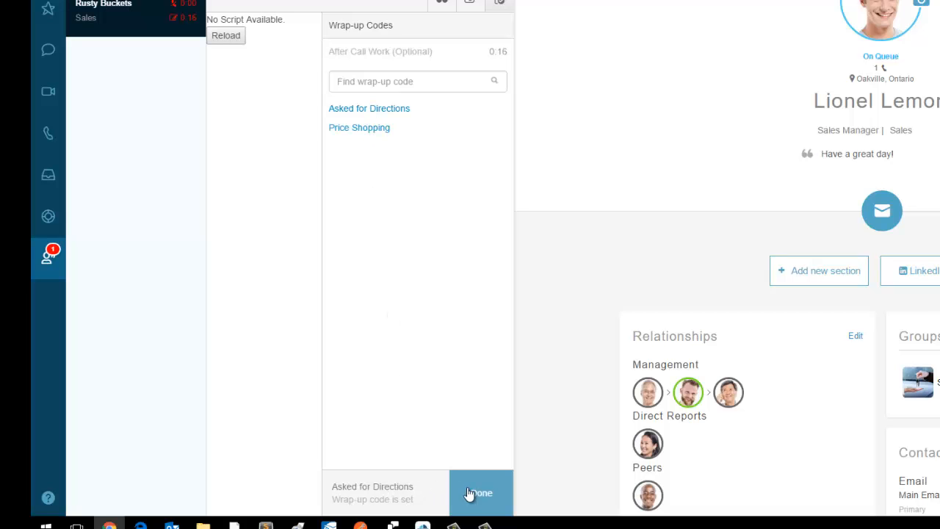
left_click(481, 493)
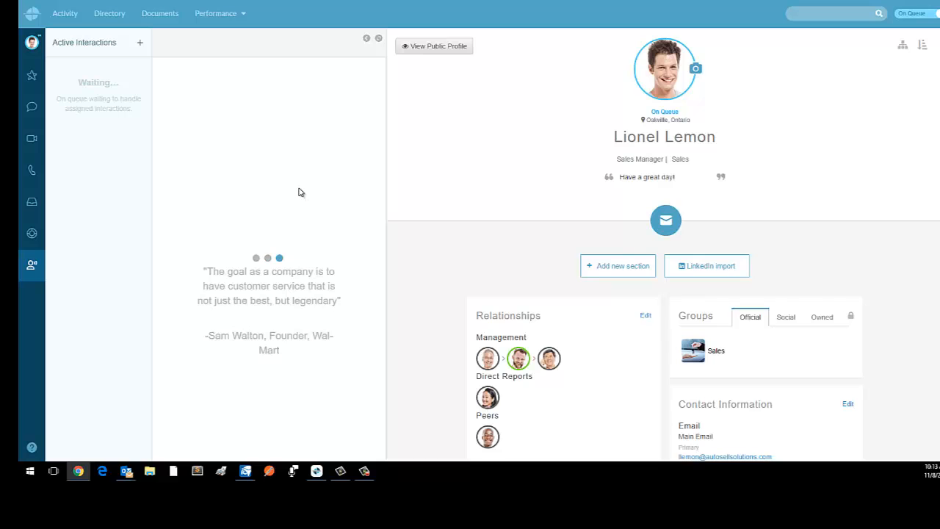
mouse_move(355, 160)
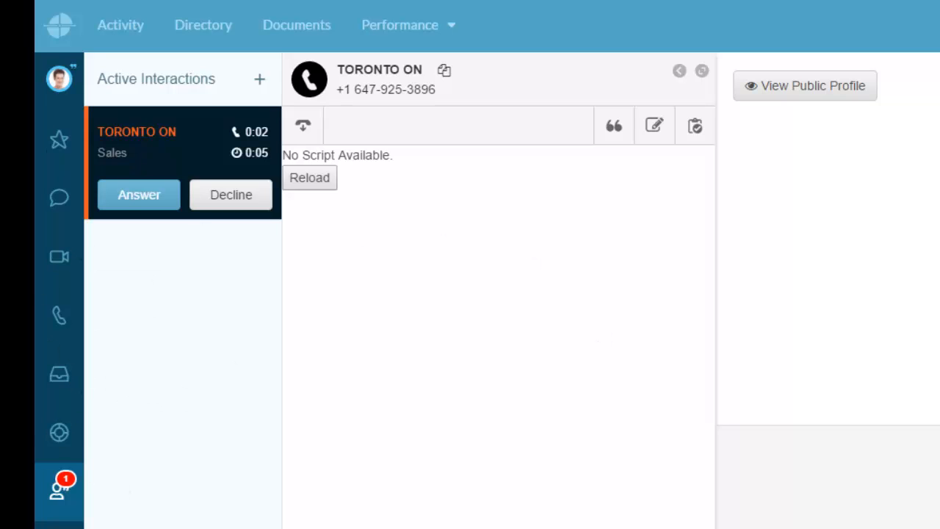
mouse_move(57, 490)
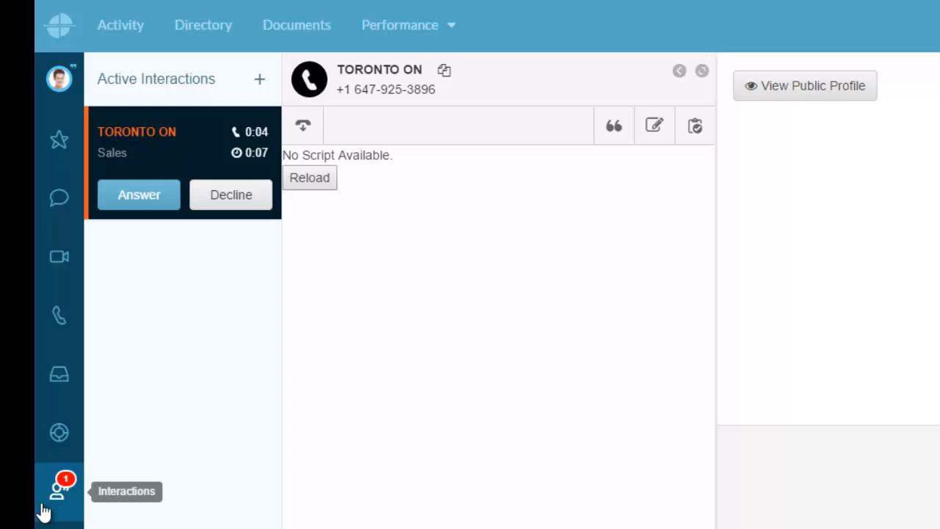
mouse_move(139, 195)
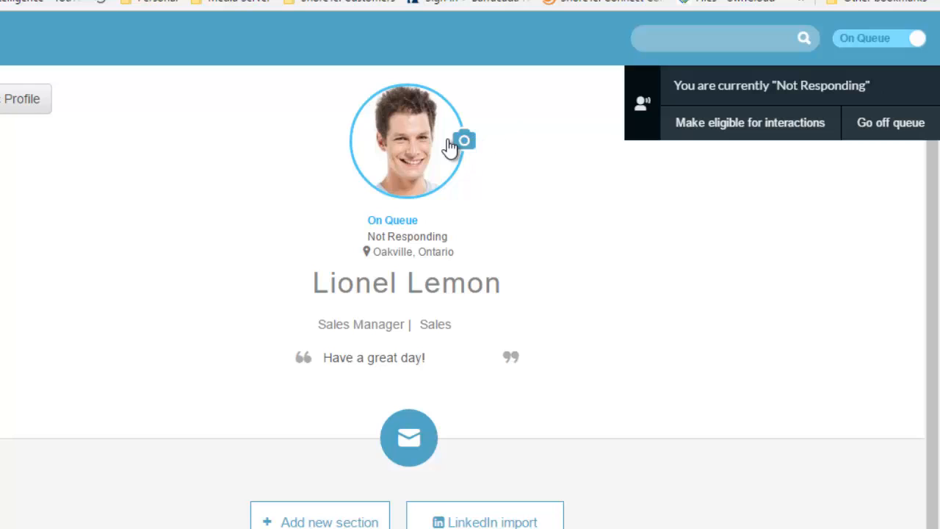
mouse_move(446, 132)
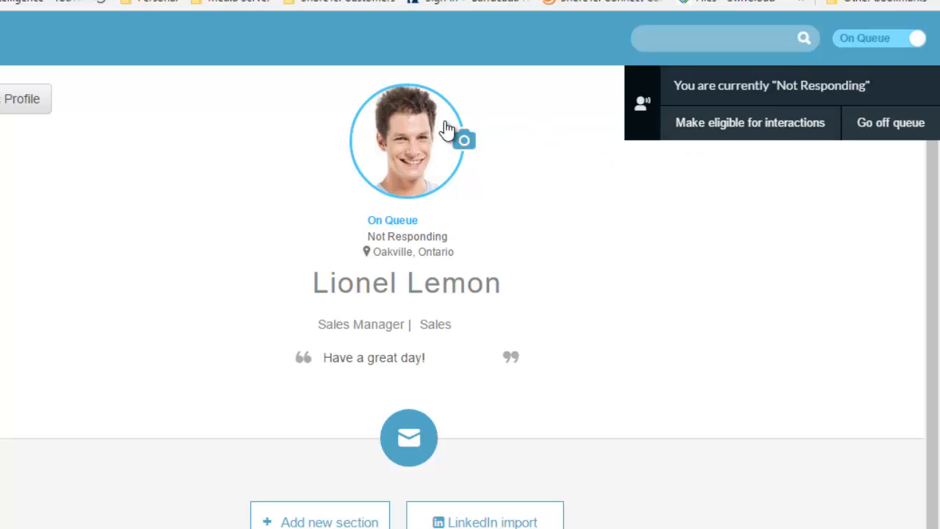
mouse_move(713, 122)
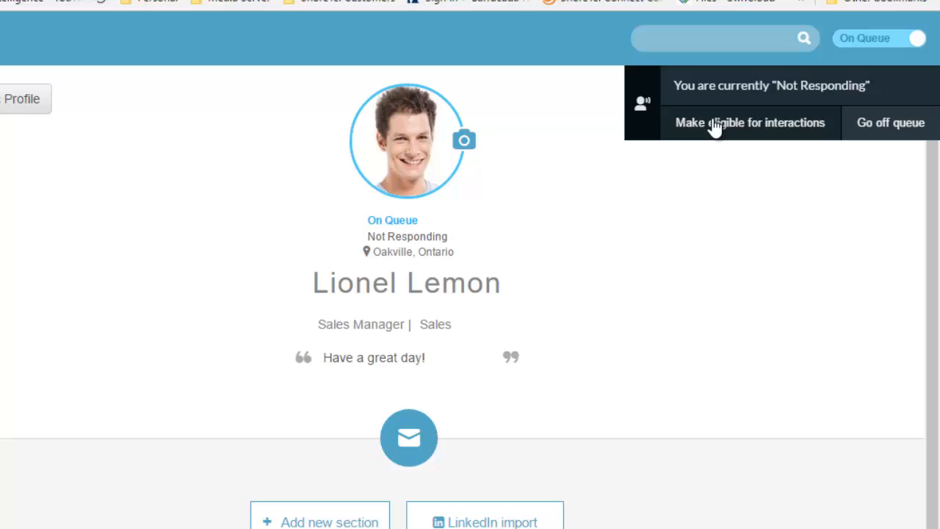
mouse_move(756, 108)
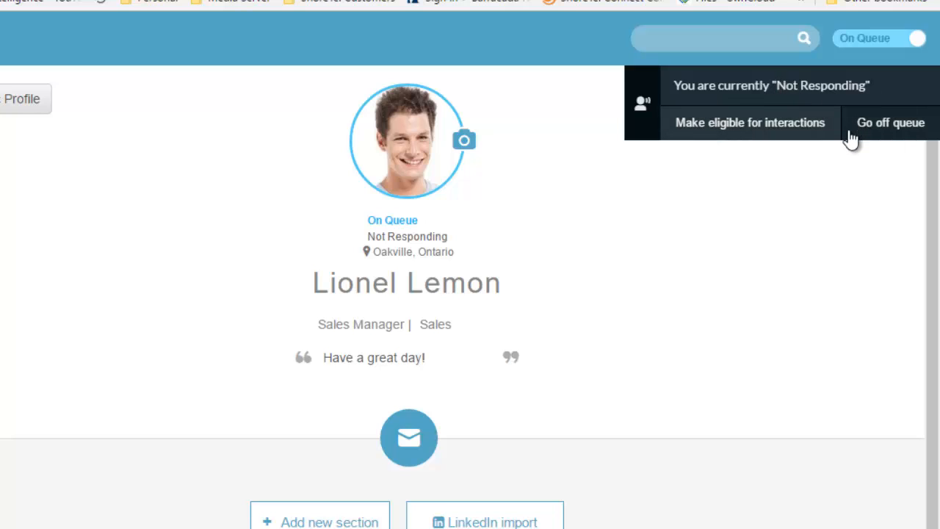
mouse_move(779, 129)
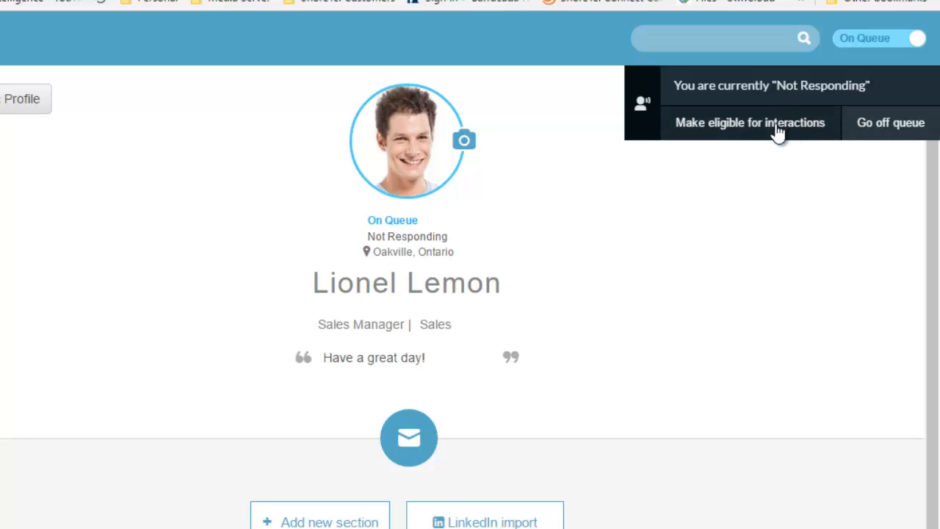
mouse_move(767, 134)
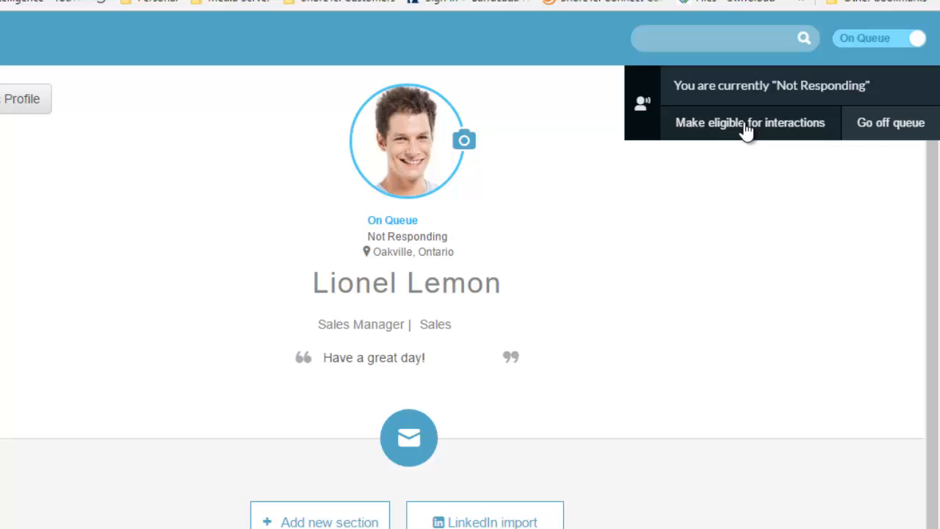
Step: Make the agent eligible for interactions from the Not Responding notification
left_click(750, 122)
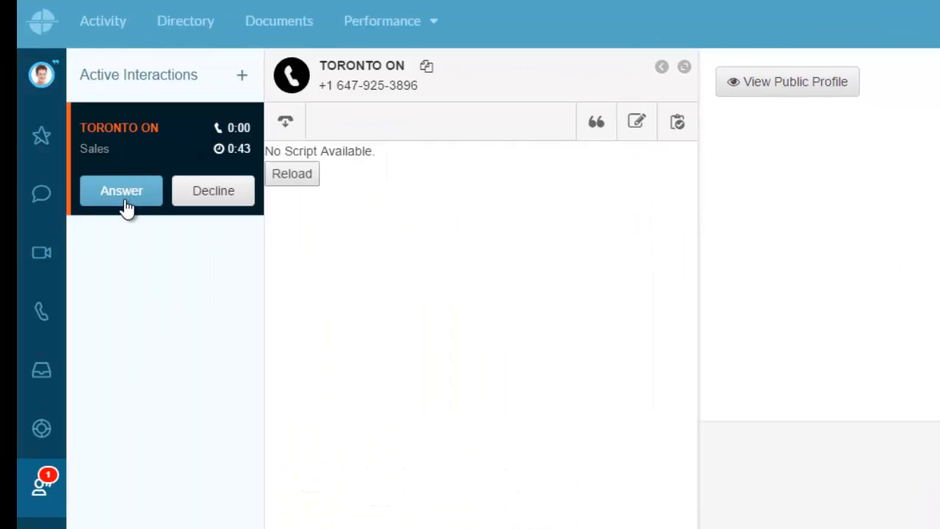
Step: Answer the TORONTO ON call, mute the microphone, and place the caller on hold
left_click(120, 190)
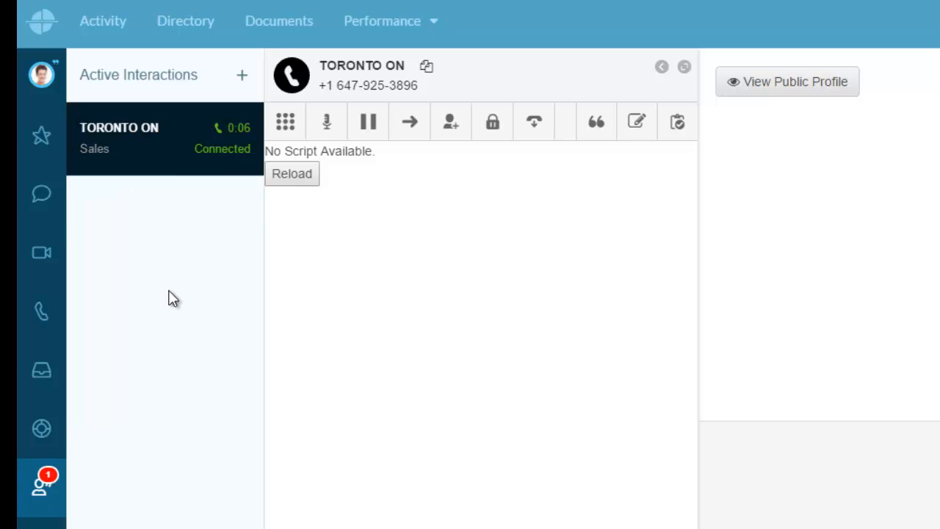
mouse_move(194, 291)
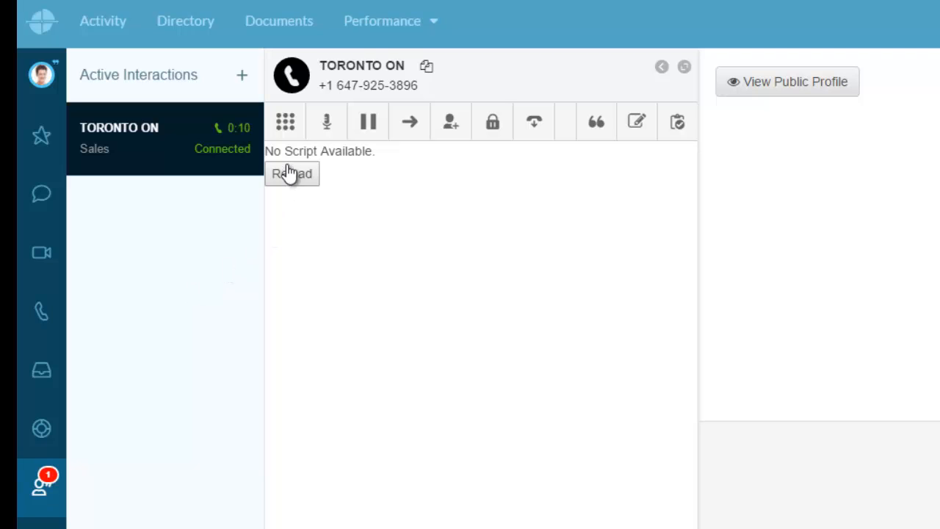
left_click(326, 121)
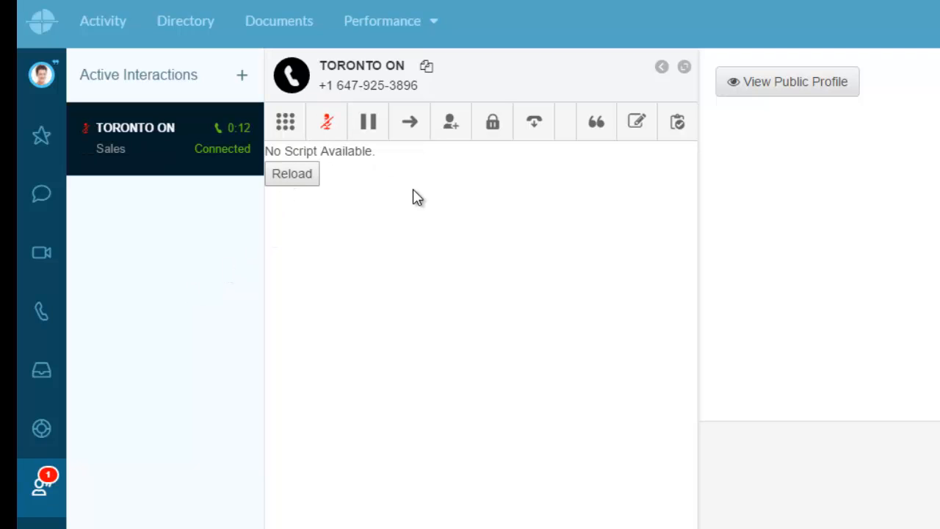
mouse_move(195, 178)
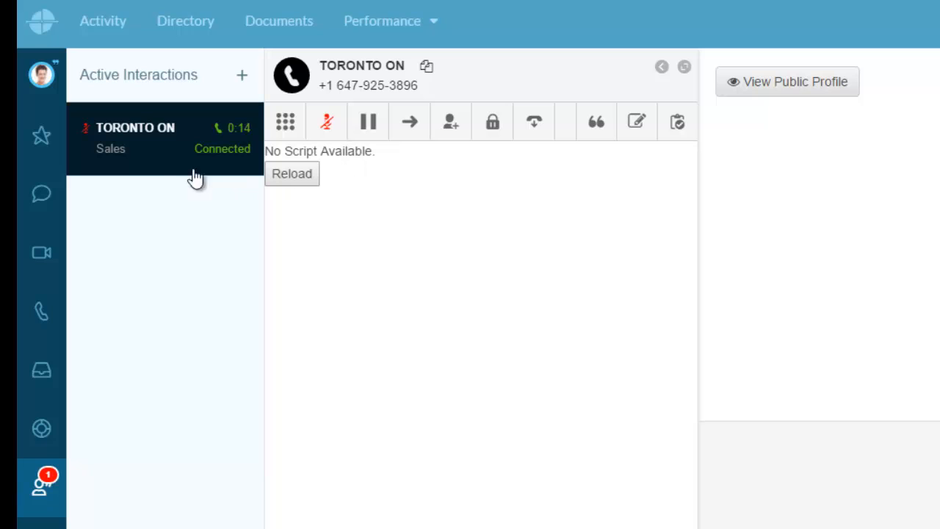
mouse_move(206, 137)
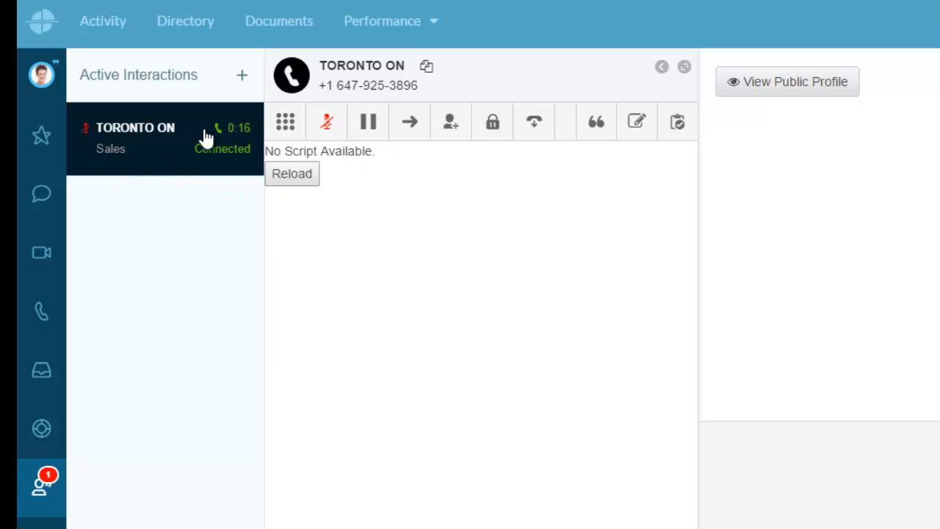
mouse_move(250, 140)
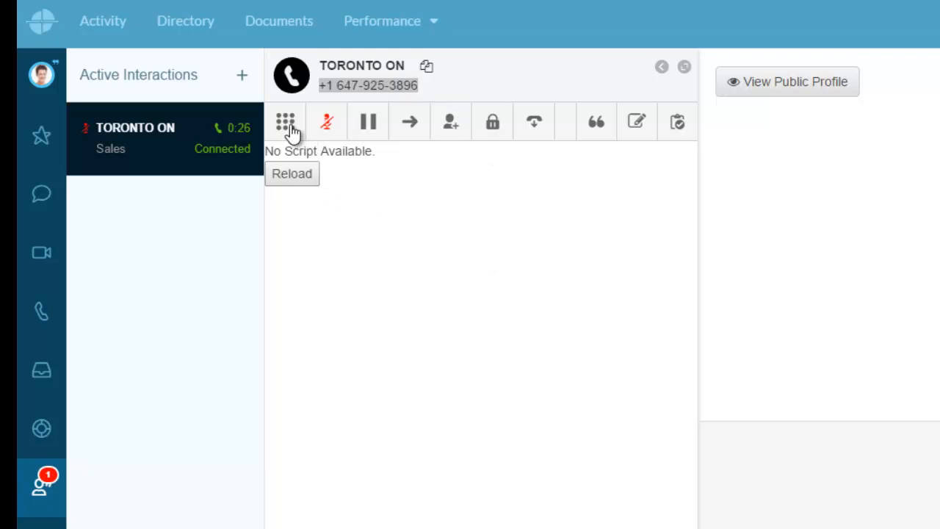
left_click(285, 121)
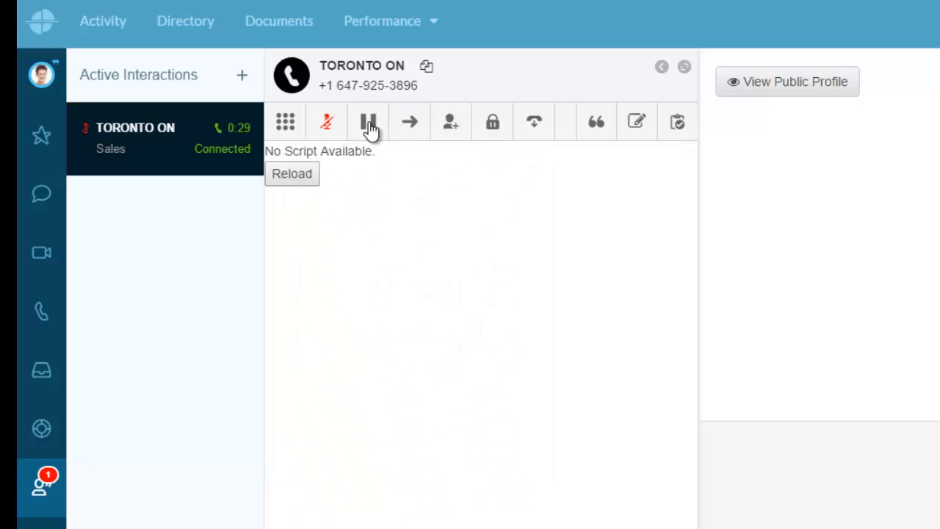
left_click(367, 121)
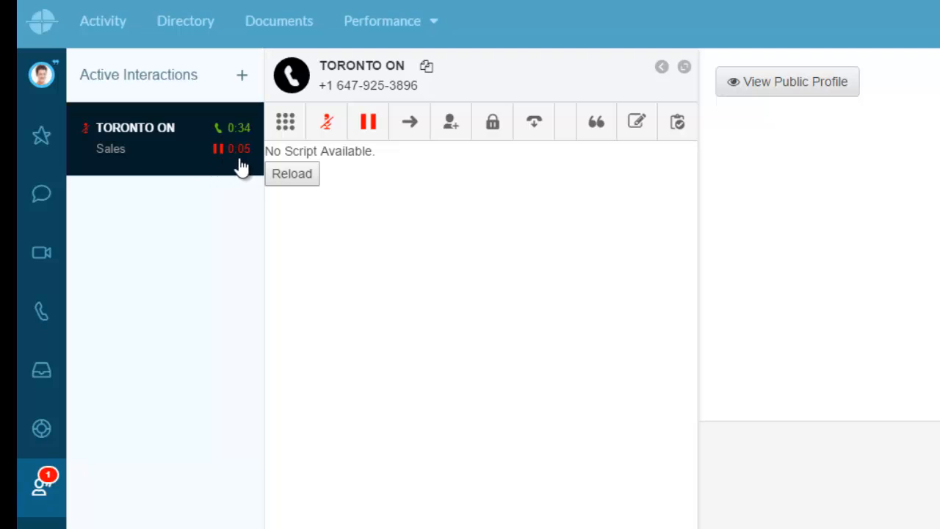
mouse_move(367, 189)
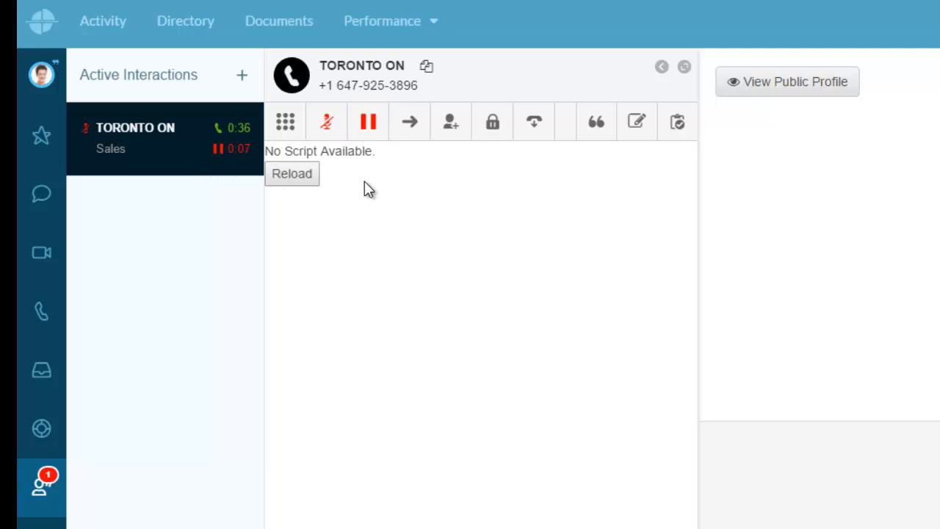
Step: Search 'service' in the Transfer panel and transfer the call to the Service queue
left_click(409, 121)
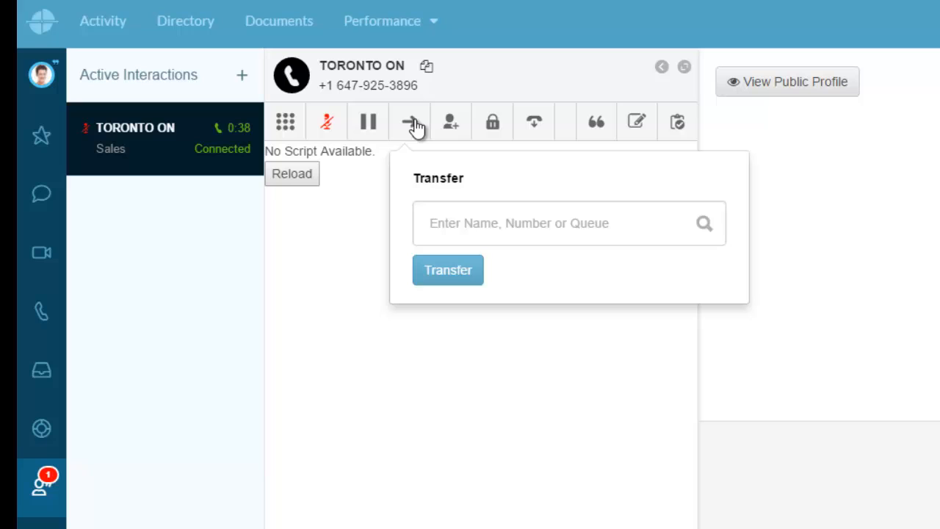
mouse_move(699, 240)
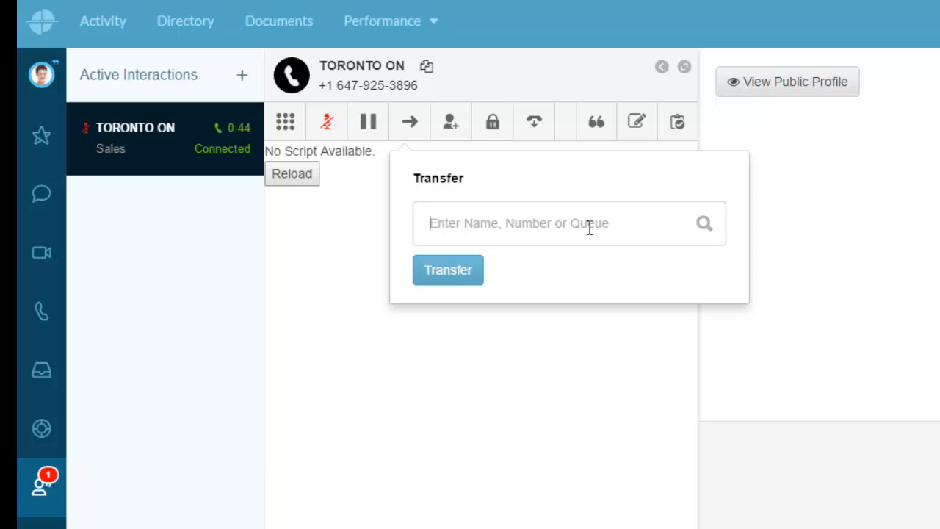
type("service")
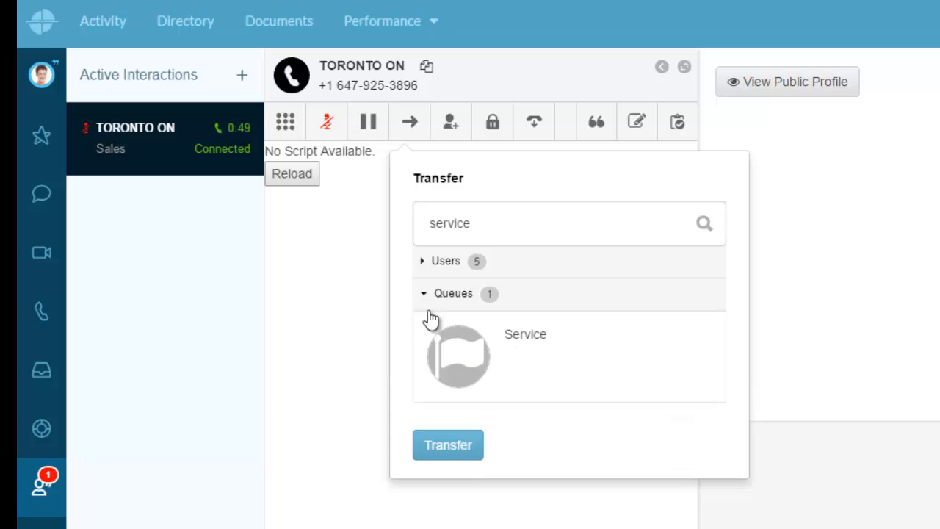
left_click(445, 261)
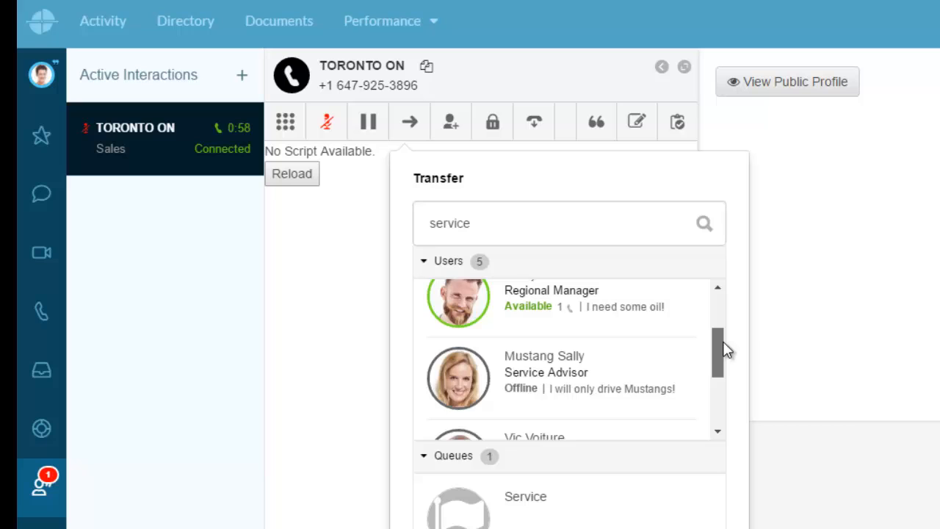
scroll("up", 3)
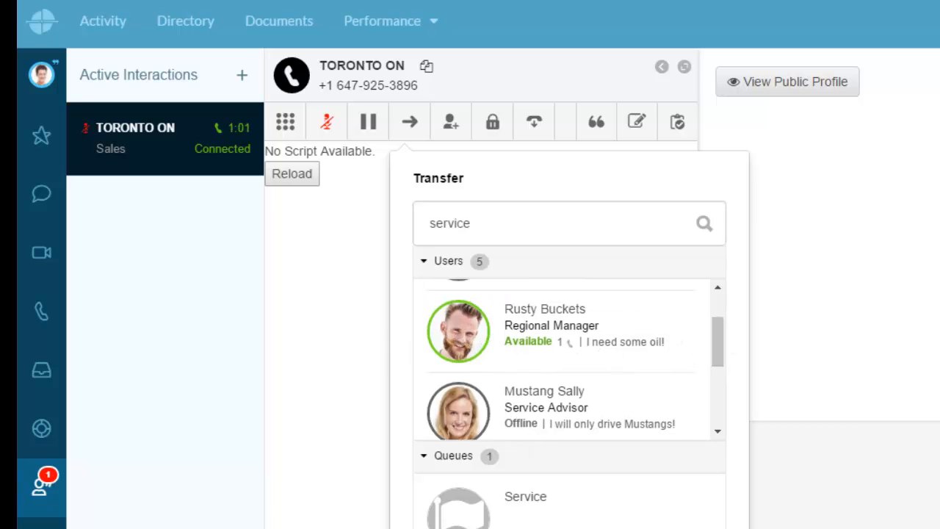
left_click(525, 496)
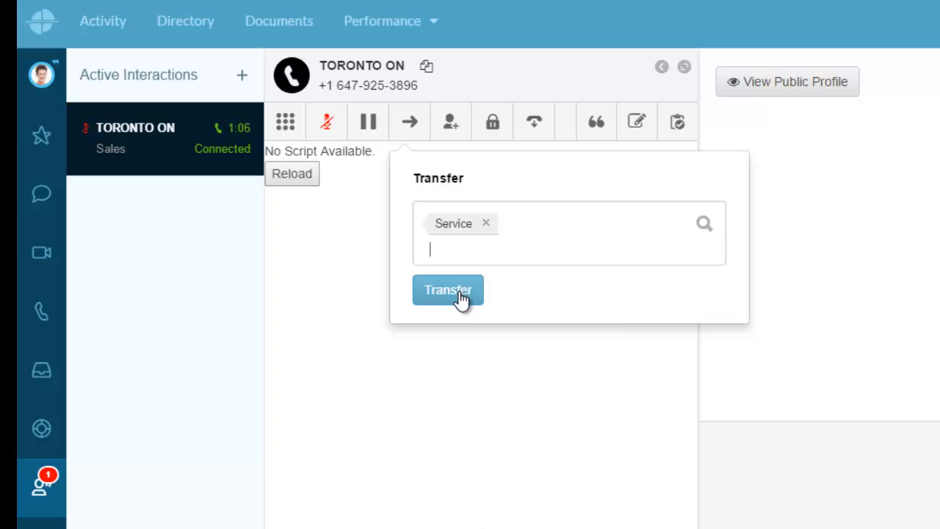
left_click(448, 289)
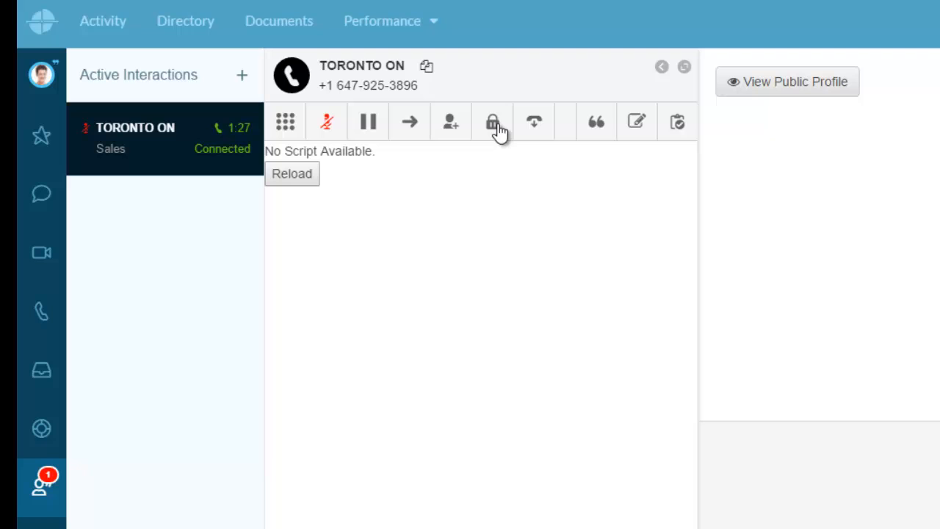
mouse_move(492, 122)
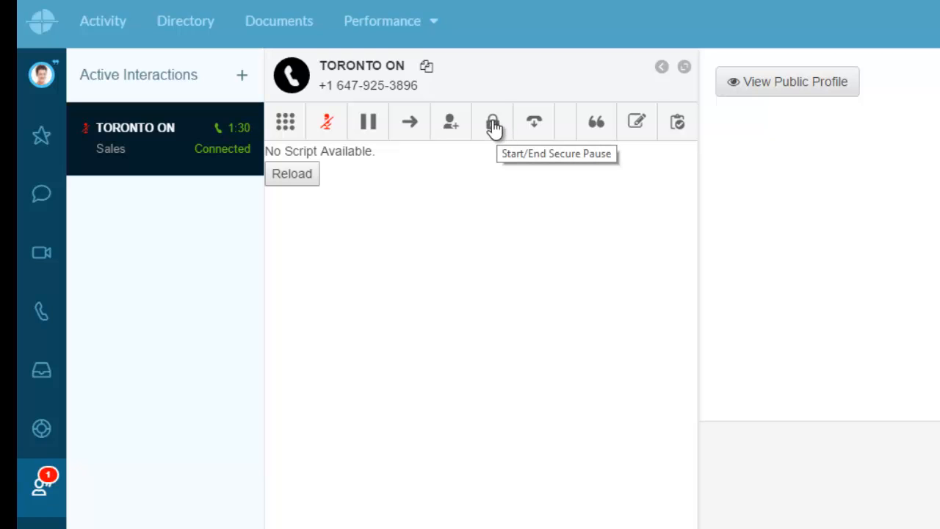
mouse_move(470, 151)
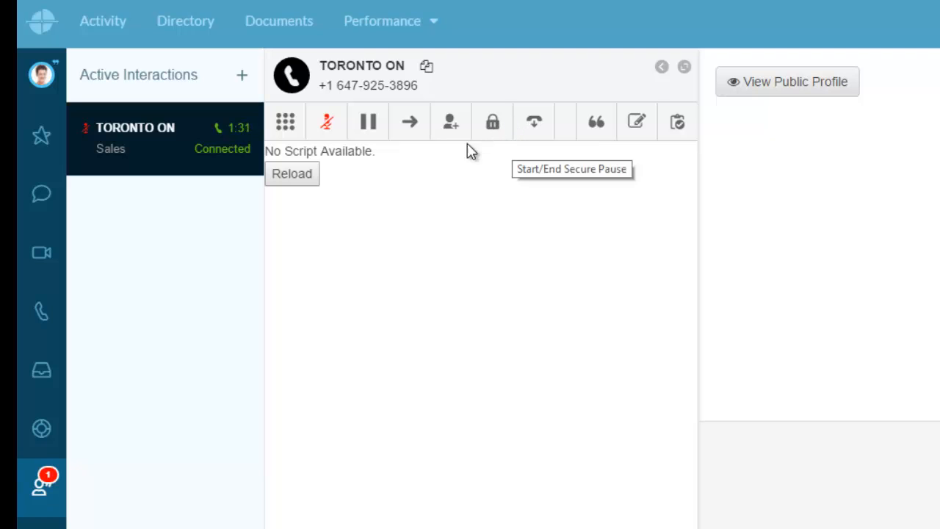
mouse_move(498, 162)
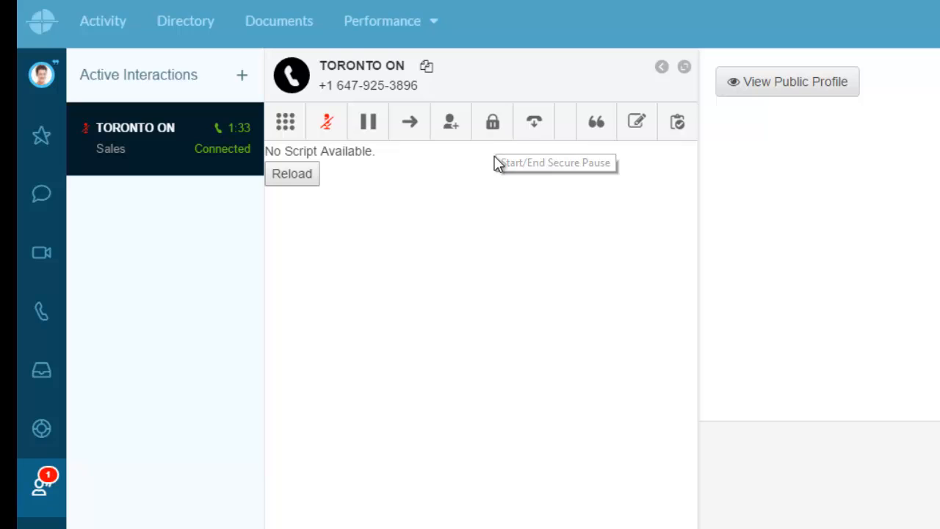
mouse_move(488, 163)
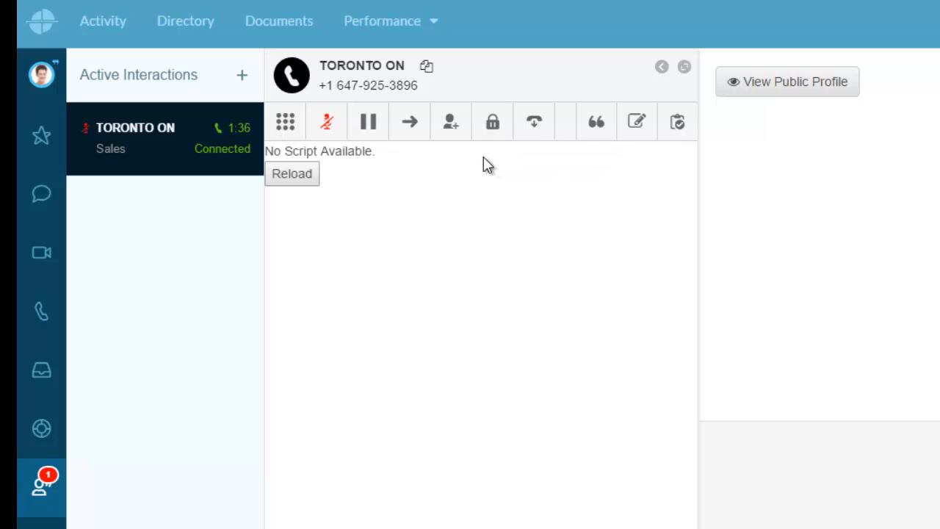
mouse_move(507, 152)
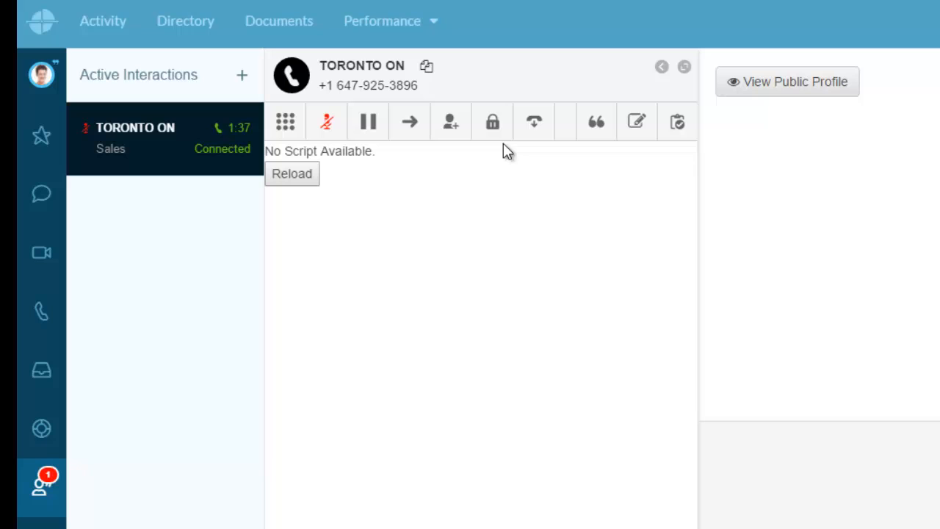
mouse_move(498, 150)
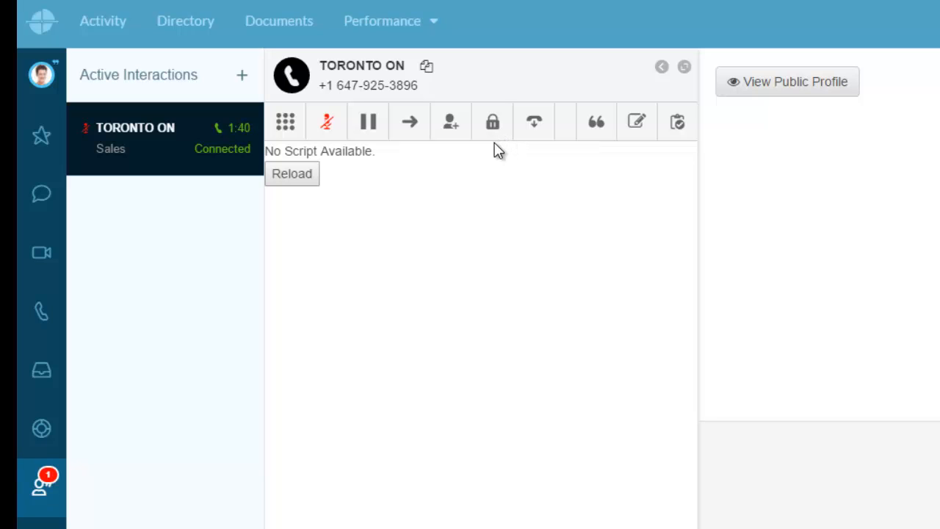
mouse_move(493, 121)
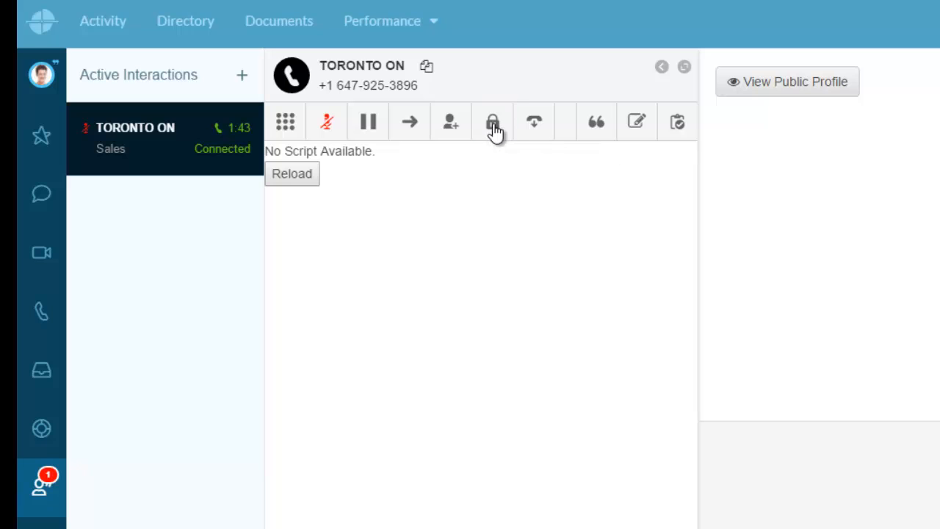
left_click(492, 121)
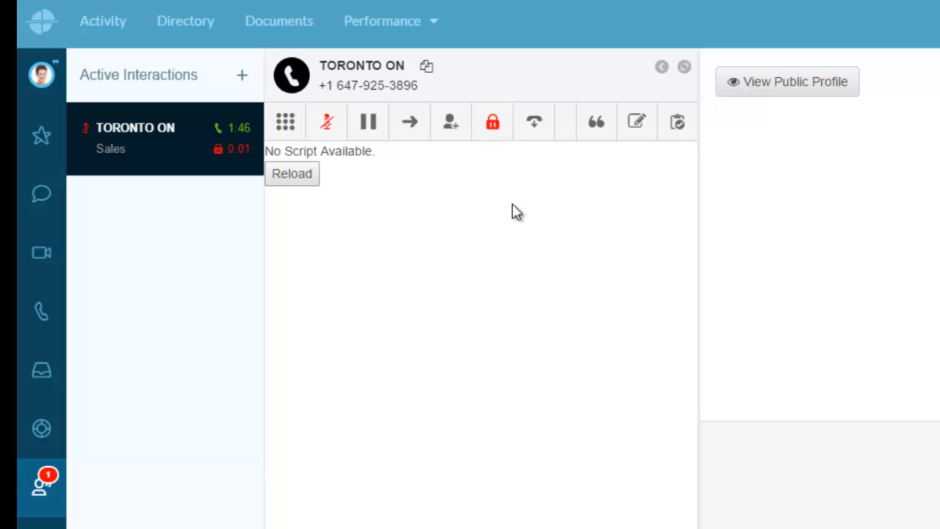
mouse_move(542, 193)
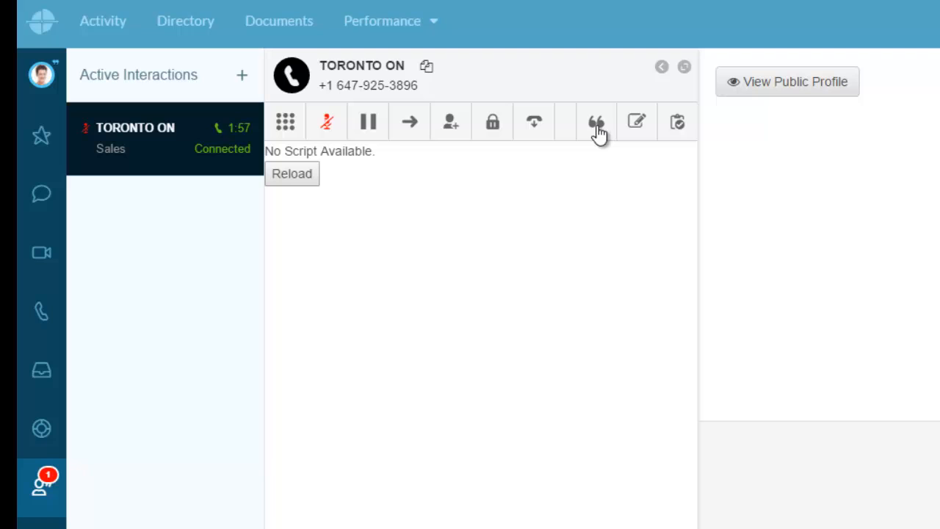
mouse_move(677, 128)
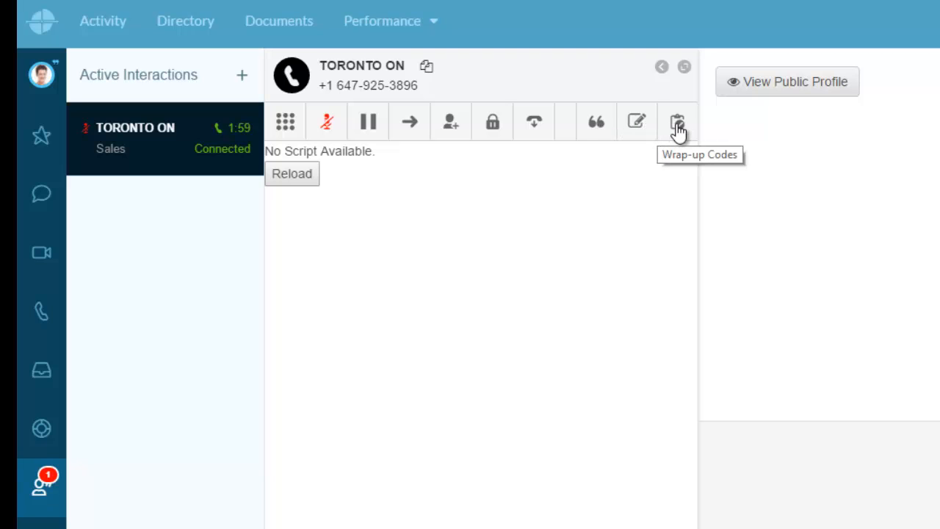
Step: Apply the 'Asked for Directions' wrap-up code to the ended Toronto ON call
left_click(676, 121)
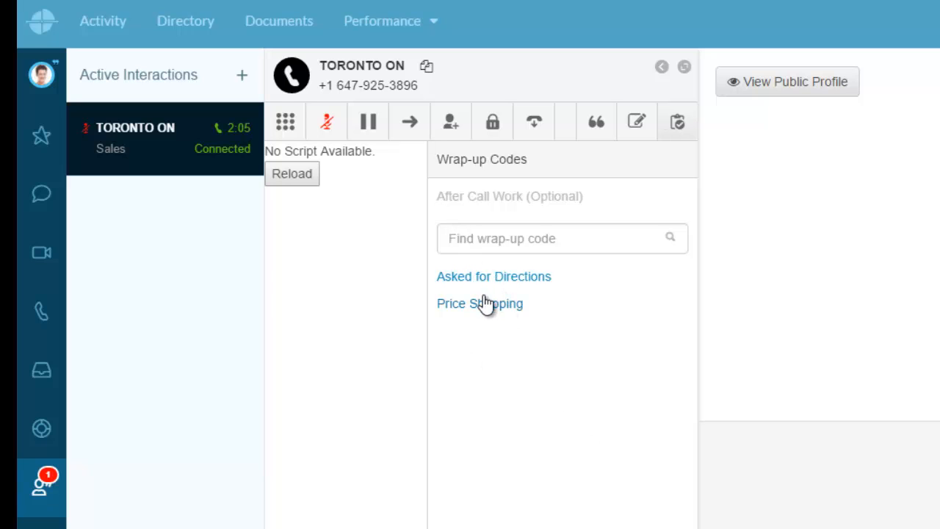
mouse_move(580, 266)
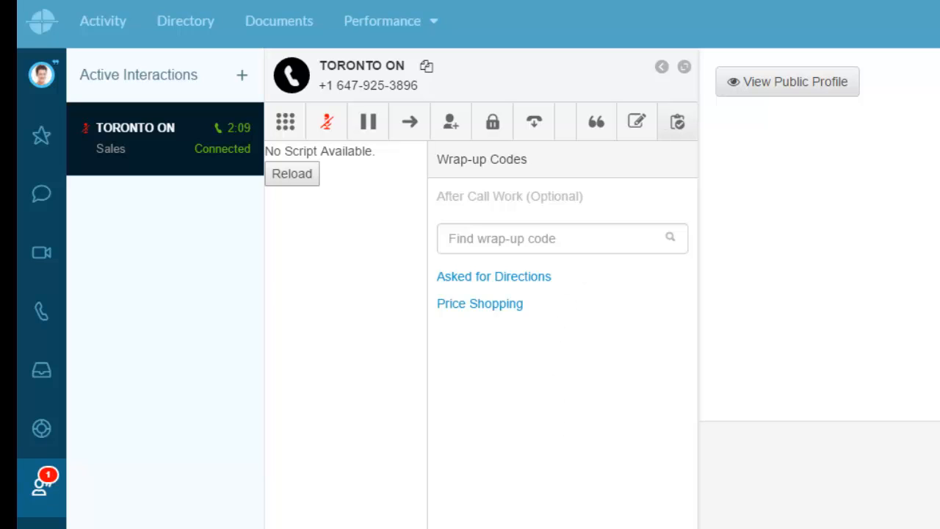
mouse_move(409, 121)
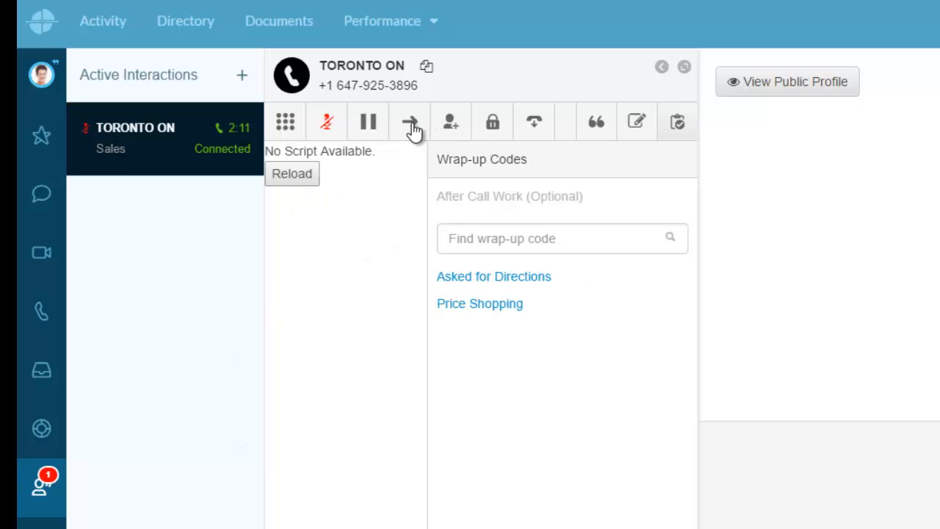
mouse_move(450, 121)
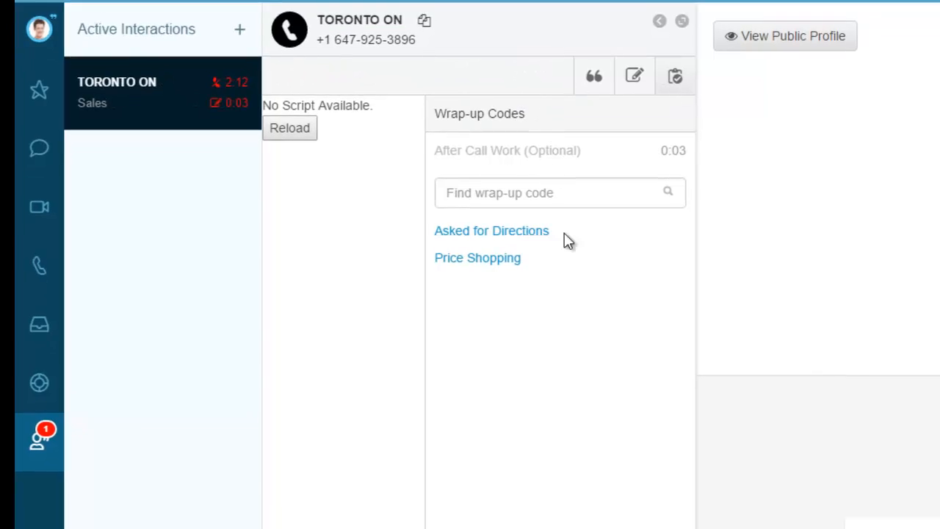
left_click(491, 230)
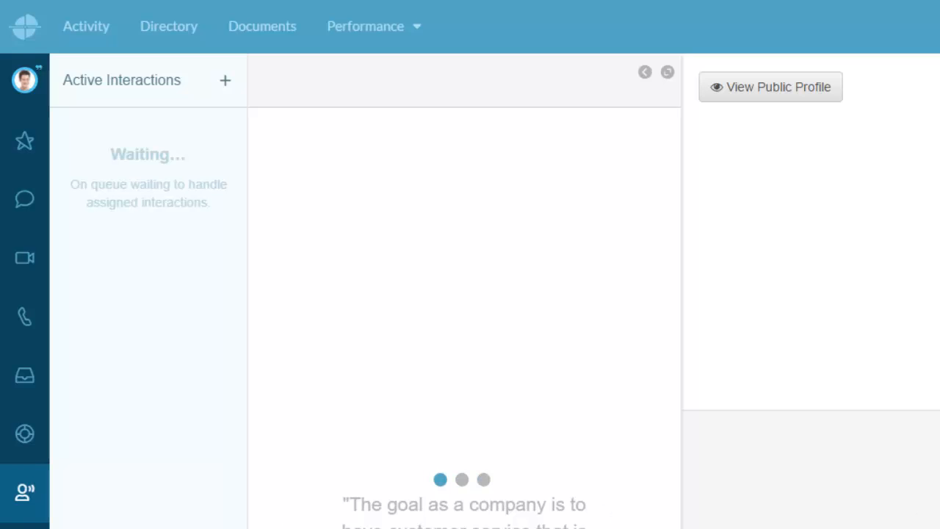
mouse_move(645, 72)
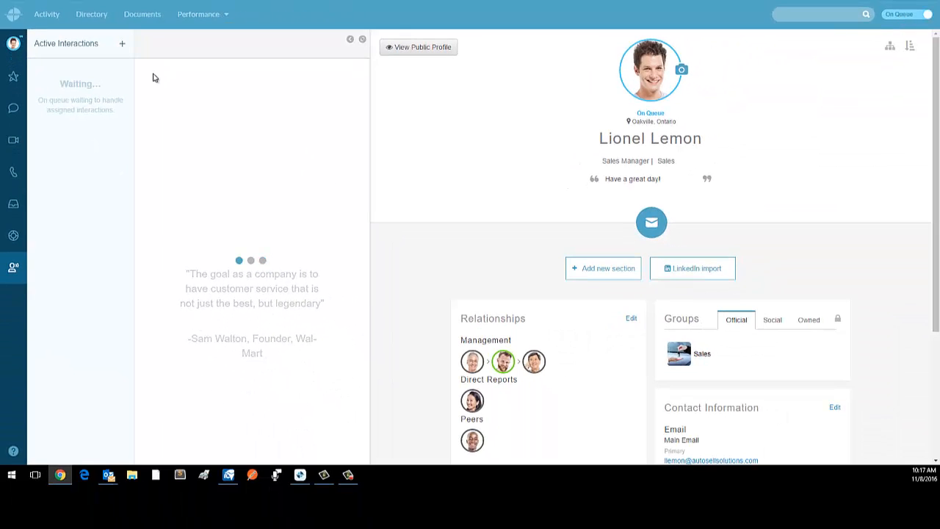
Step: Check the presence status menu, then switch the agent from On Queue to Off Queue
left_click(13, 43)
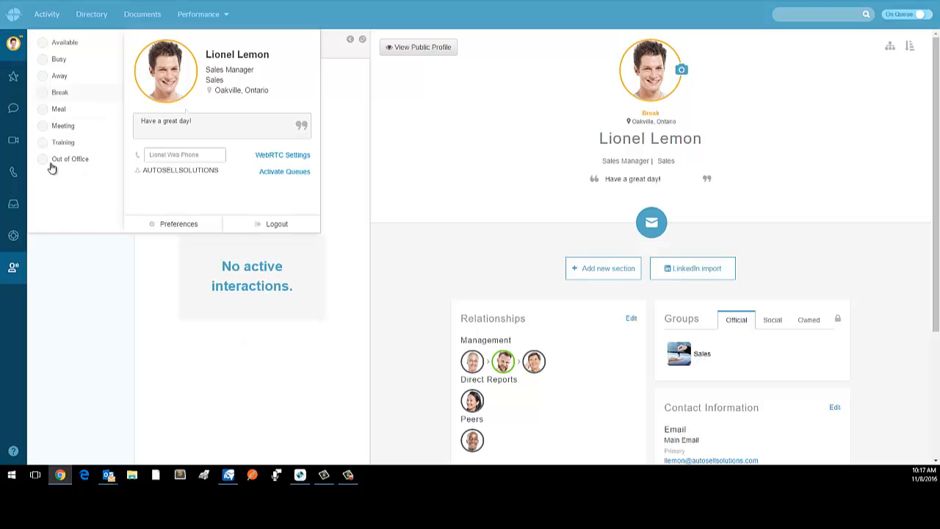
left_click(59, 92)
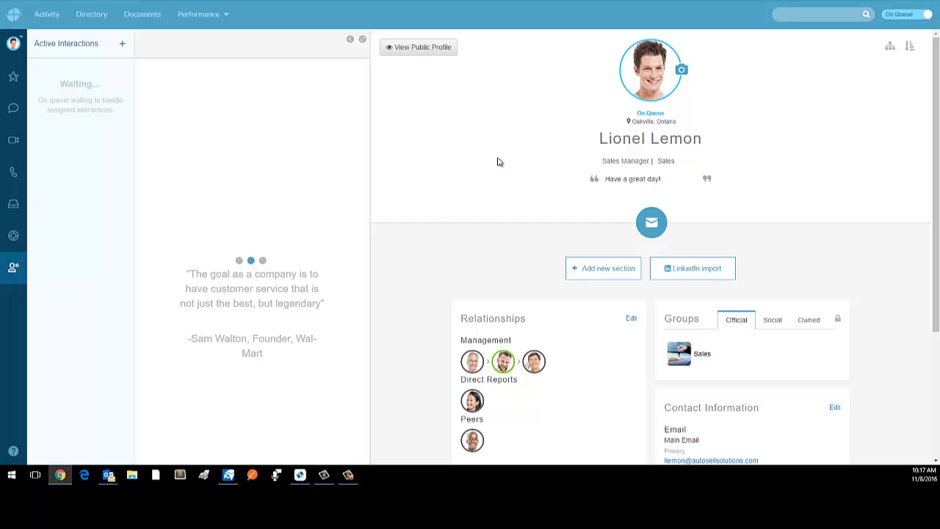
left_click(907, 14)
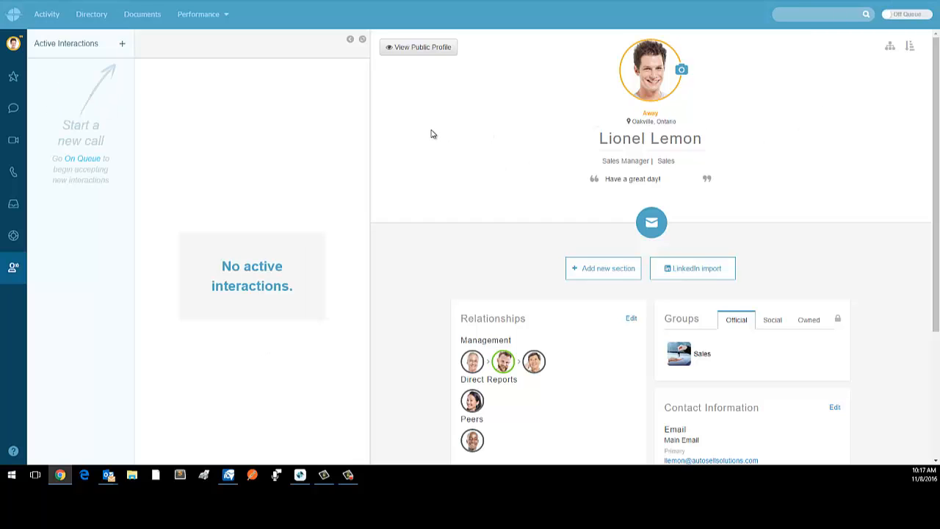